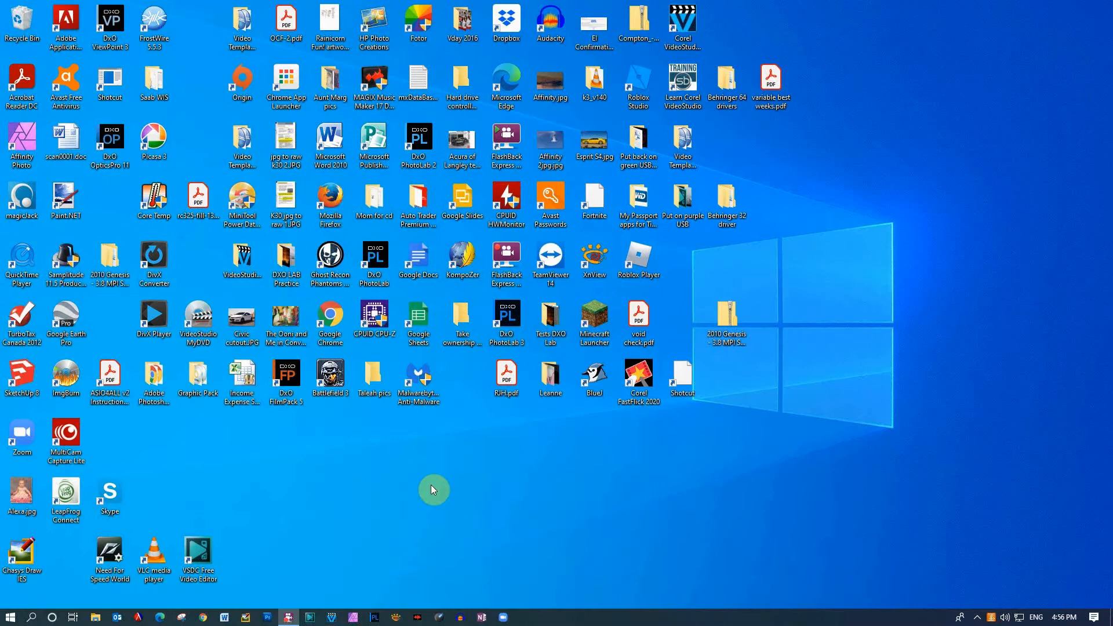
mouse_move(439, 586)
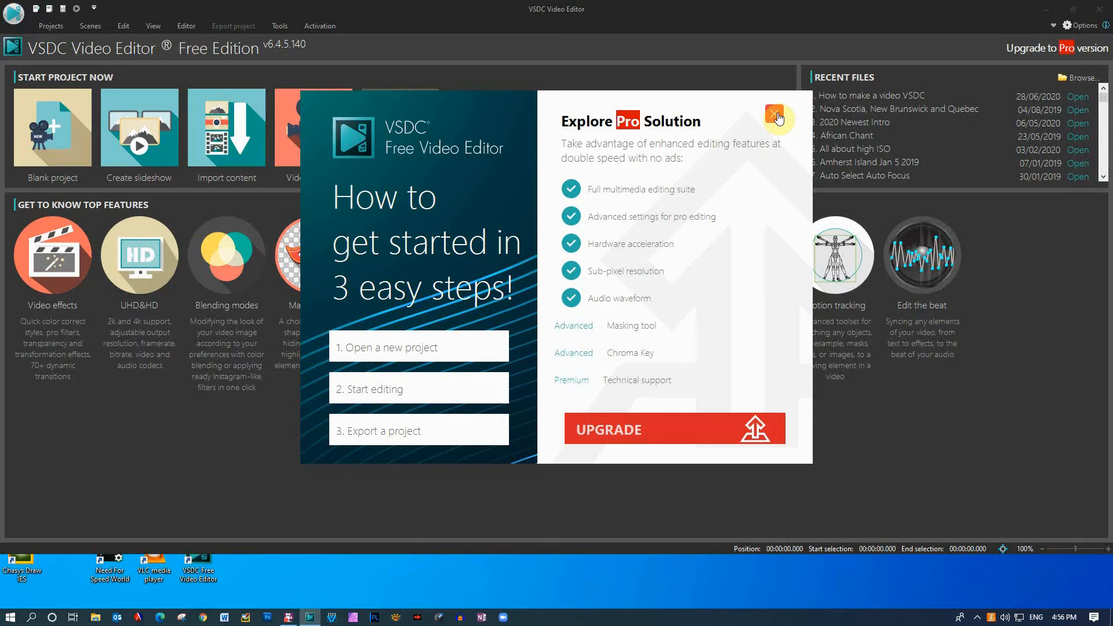
Step: Dismiss the Pro upgrade popup and finish creating blank Project 1 at 1280×720, 30 fps
left_click(778, 117)
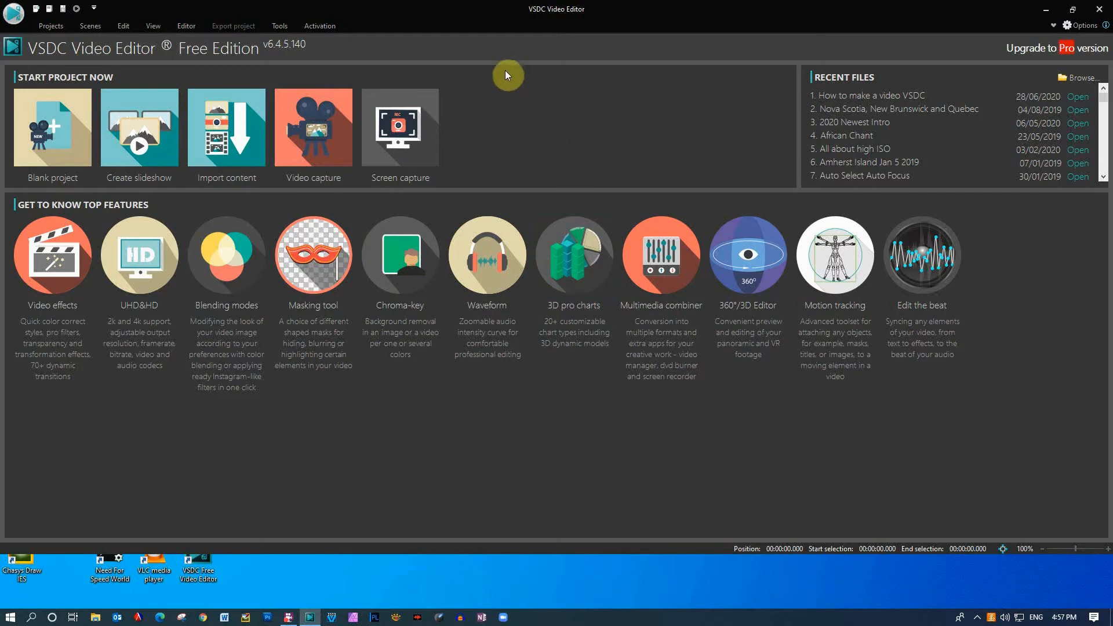
mouse_move(273, 14)
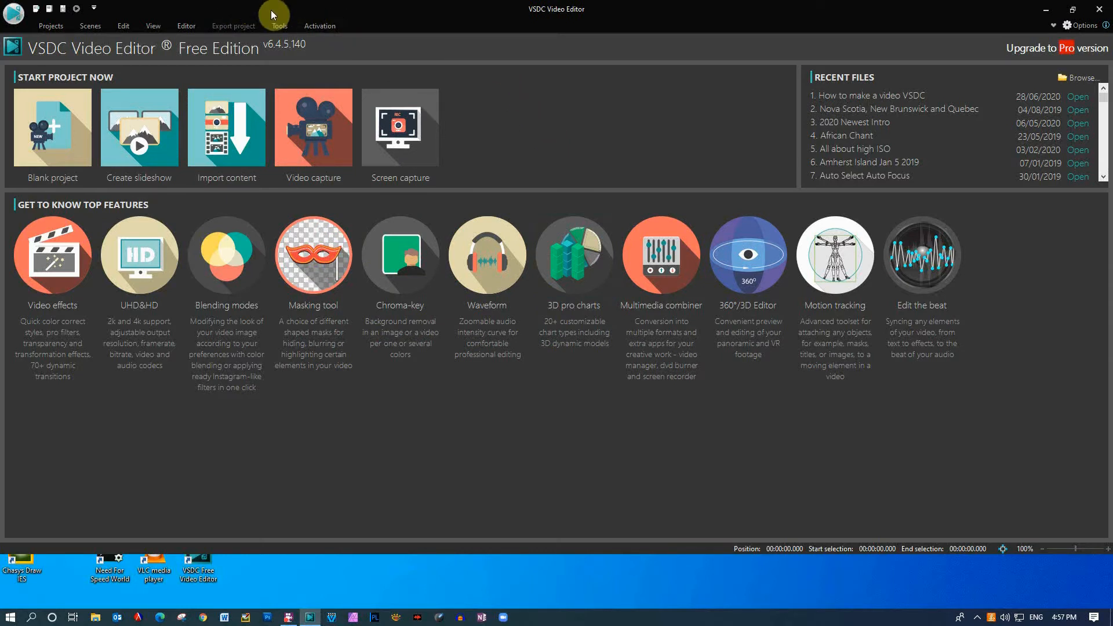
mouse_move(91, 27)
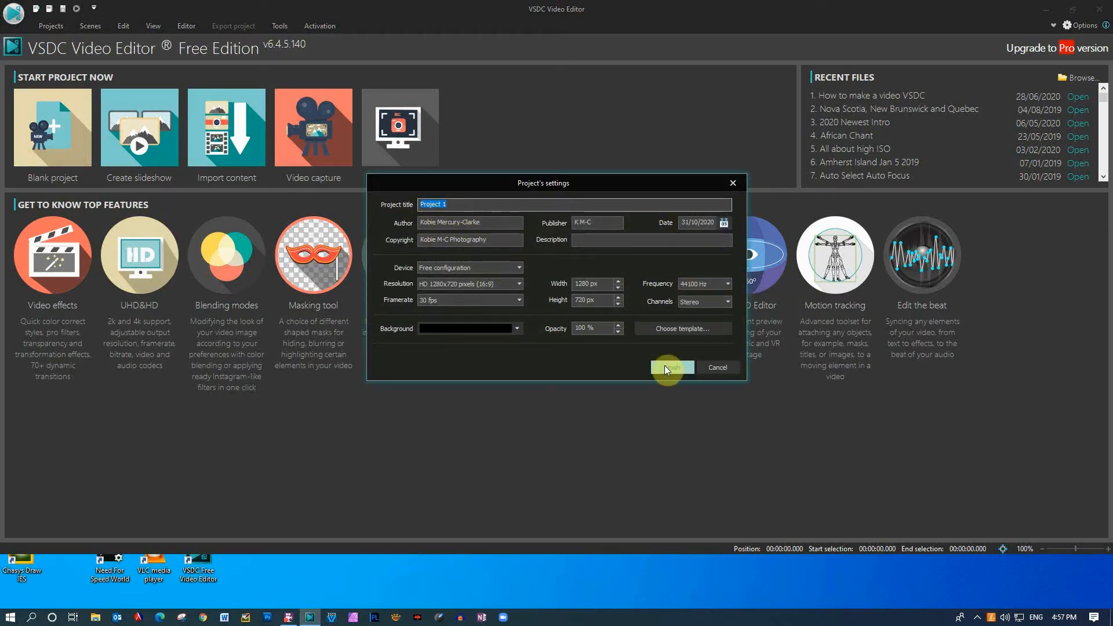
left_click(669, 367)
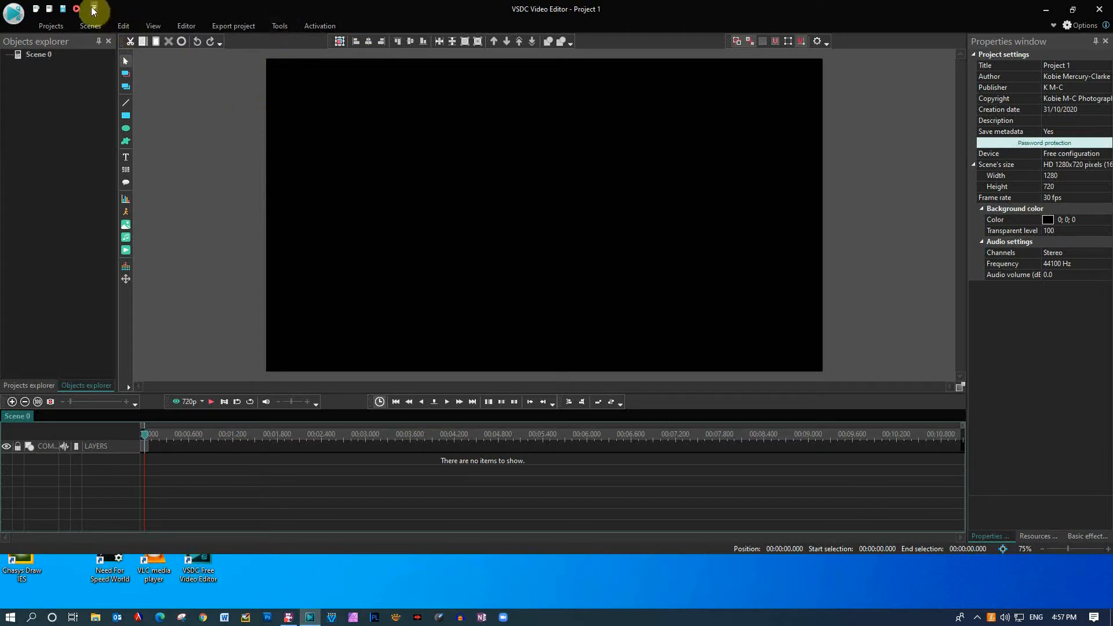
Step: Show the Quick Access Toolbar customization dropdown over the empty project
left_click(93, 9)
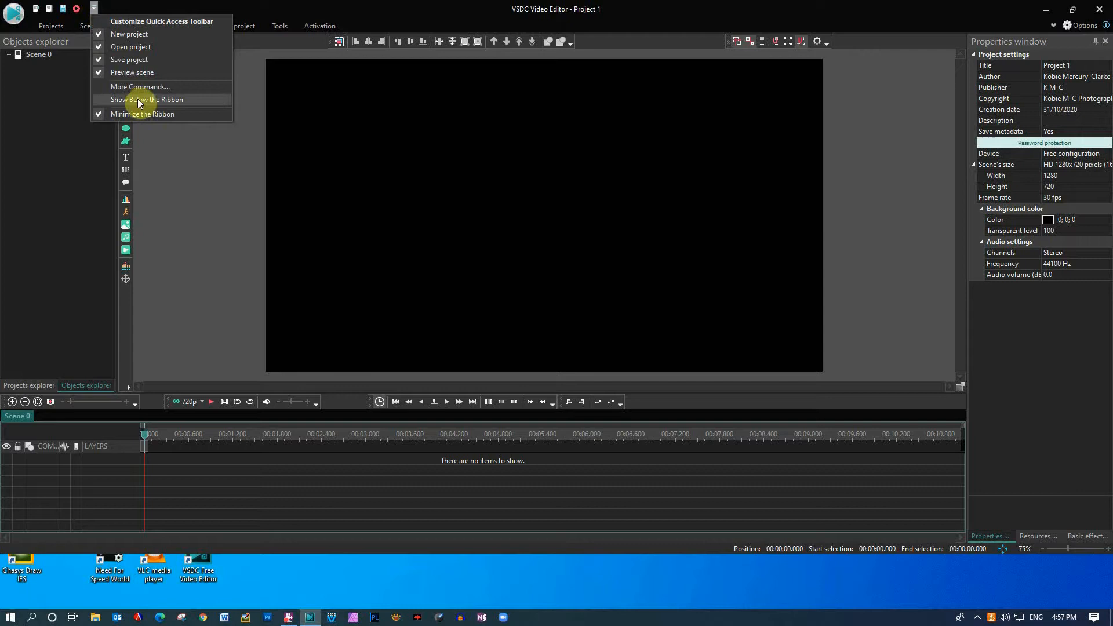
mouse_move(150, 113)
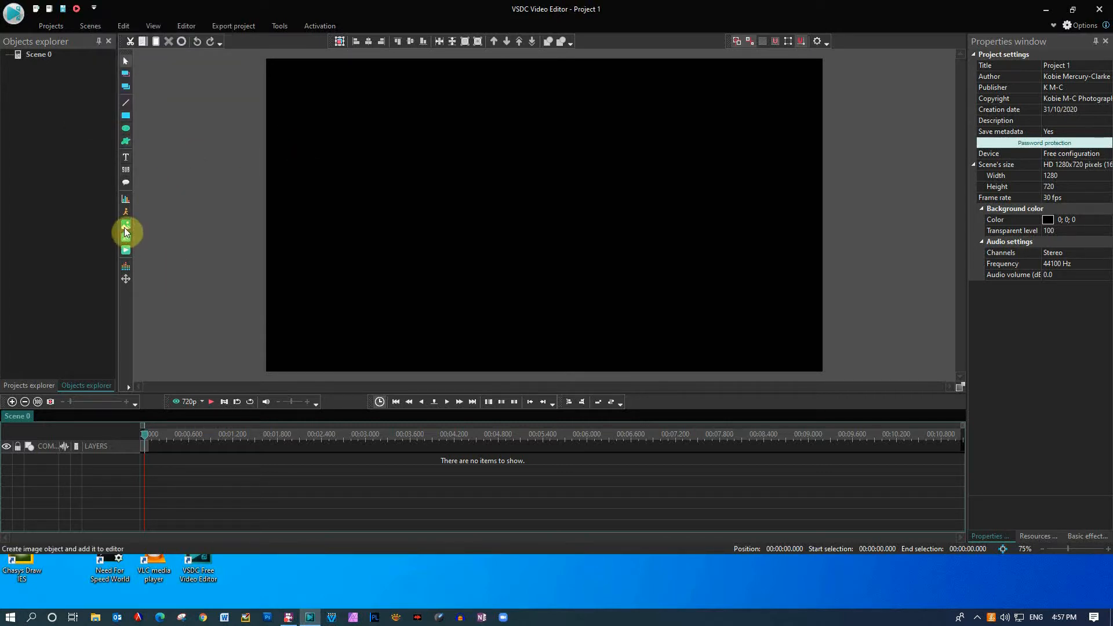
mouse_move(125, 238)
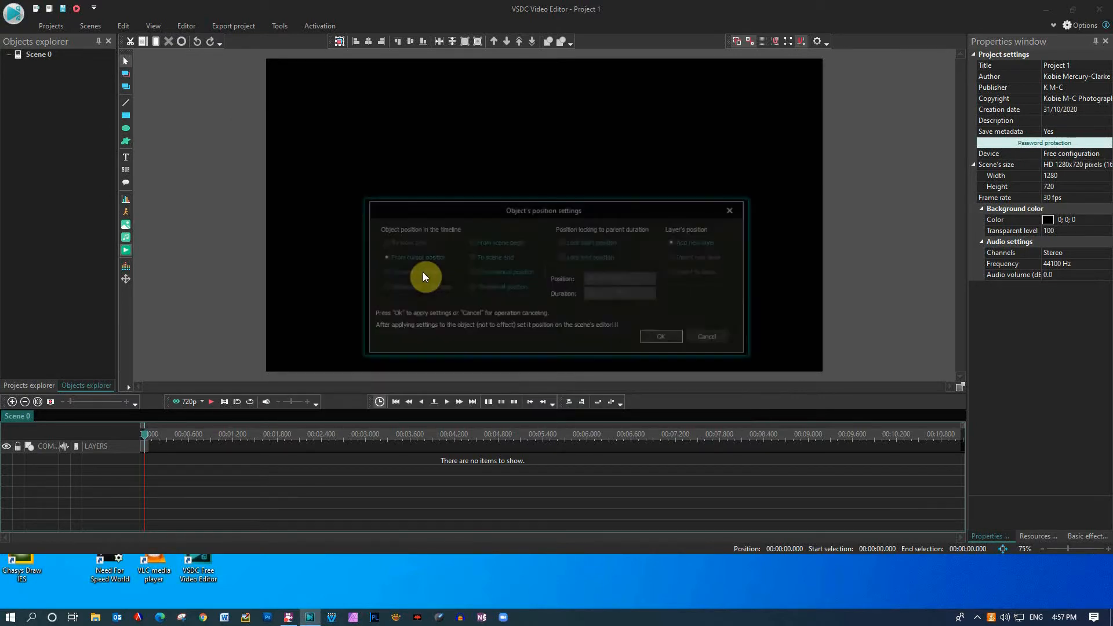
Step: Accept the position settings so Basement rambling lands on Layer 1 at the timeline start
left_click(660, 336)
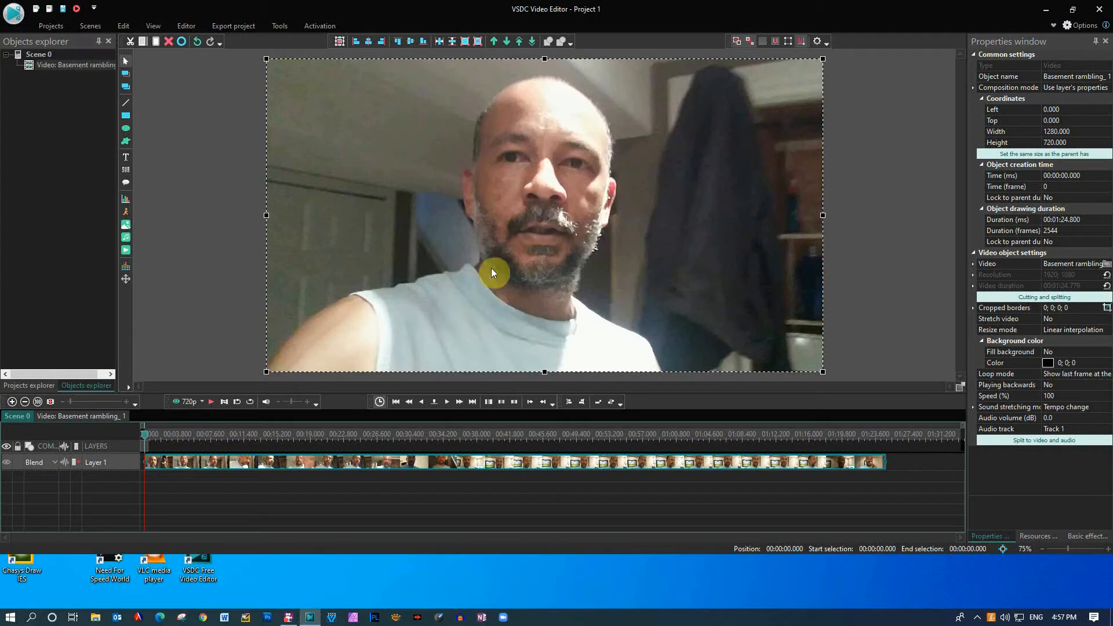
mouse_move(185, 230)
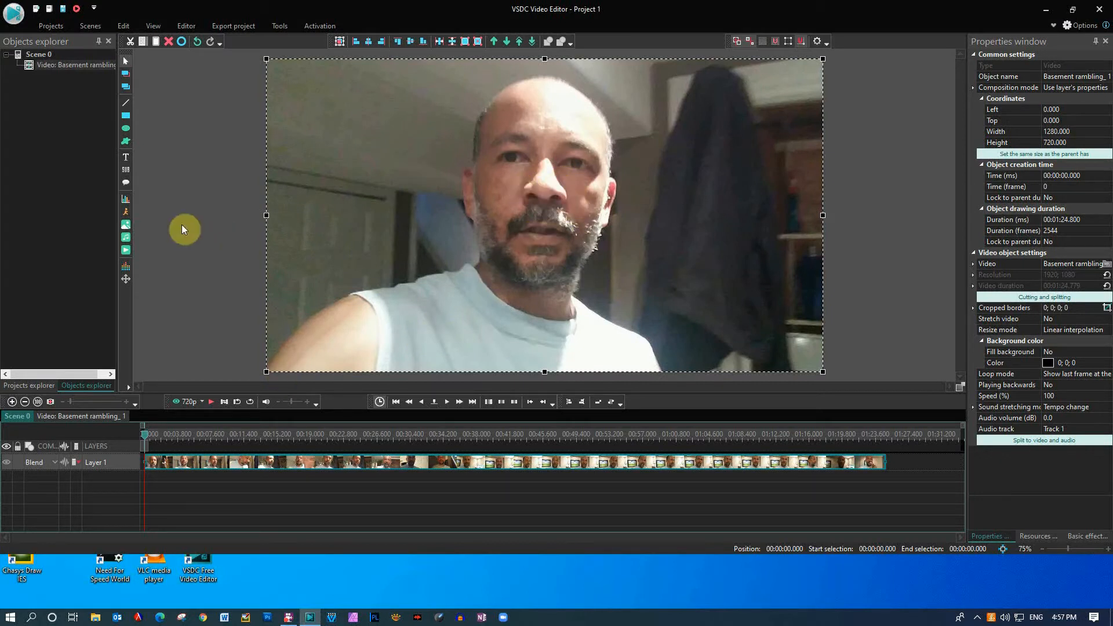
mouse_move(134, 249)
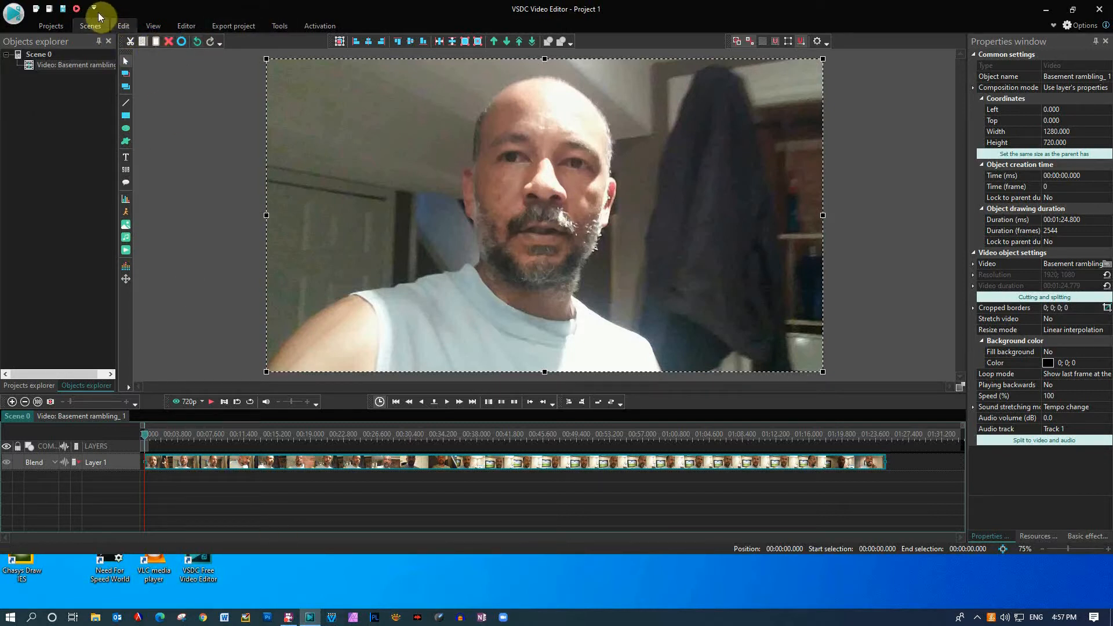
mouse_move(115, 14)
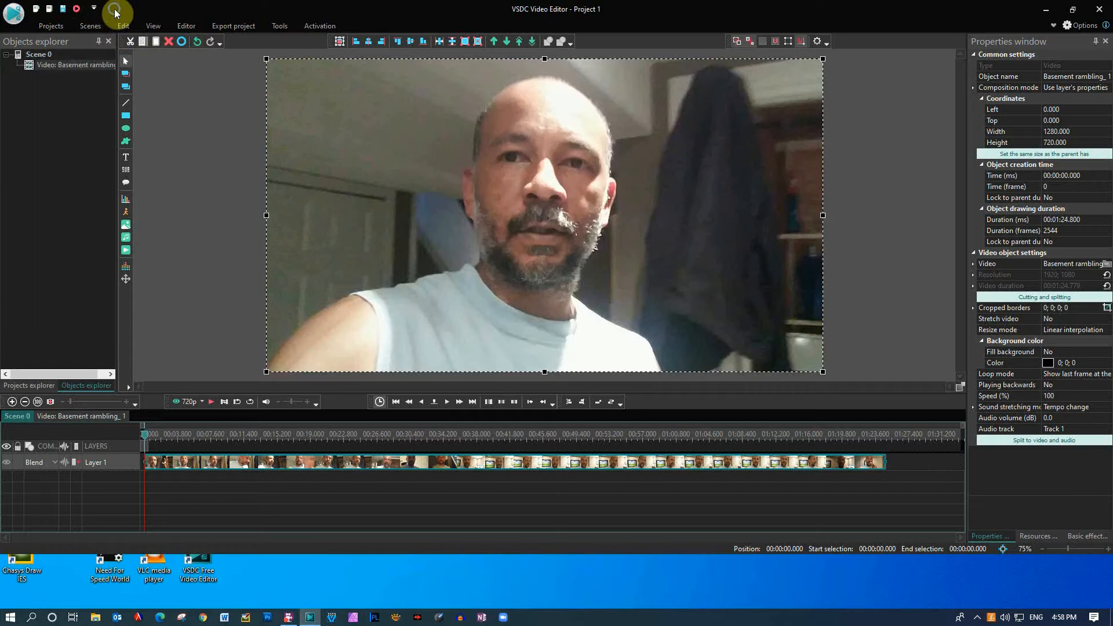
left_click(115, 13)
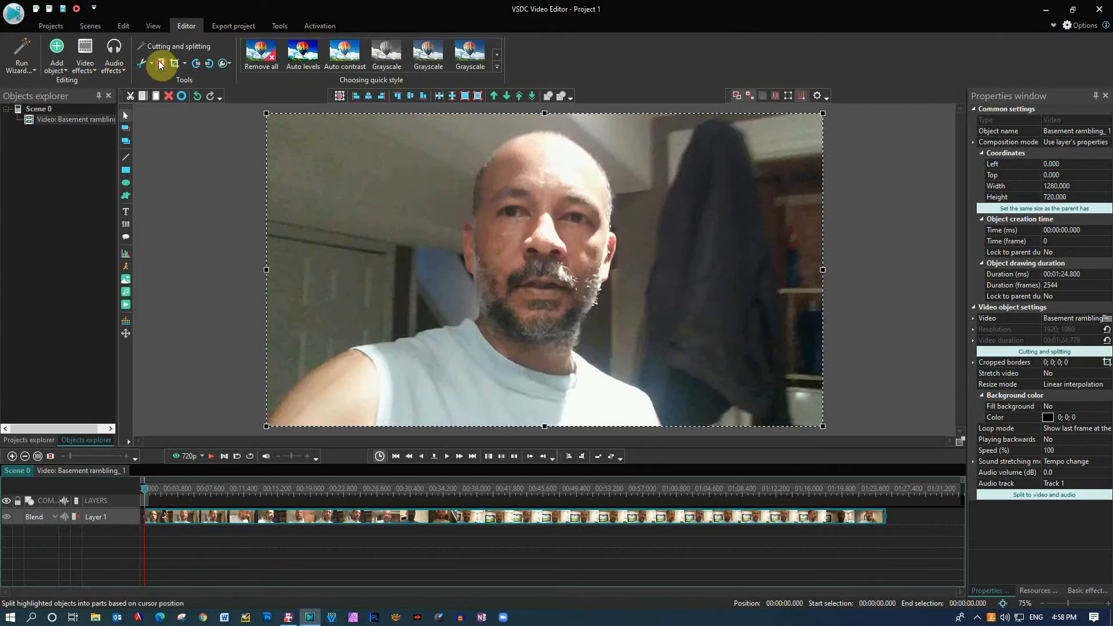
mouse_move(160, 64)
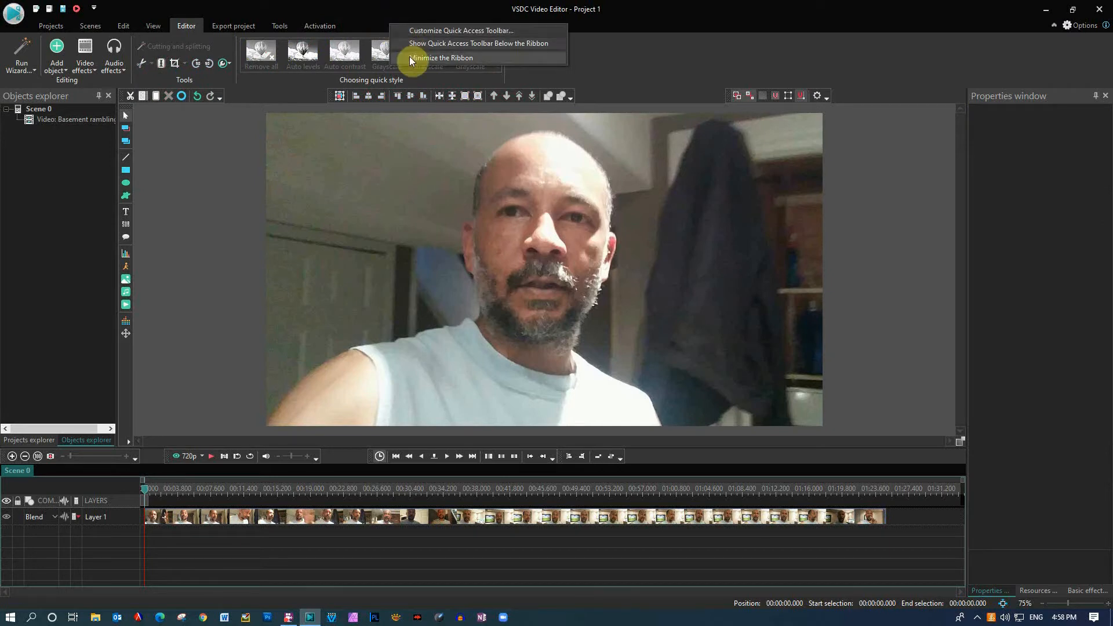
left_click(442, 58)
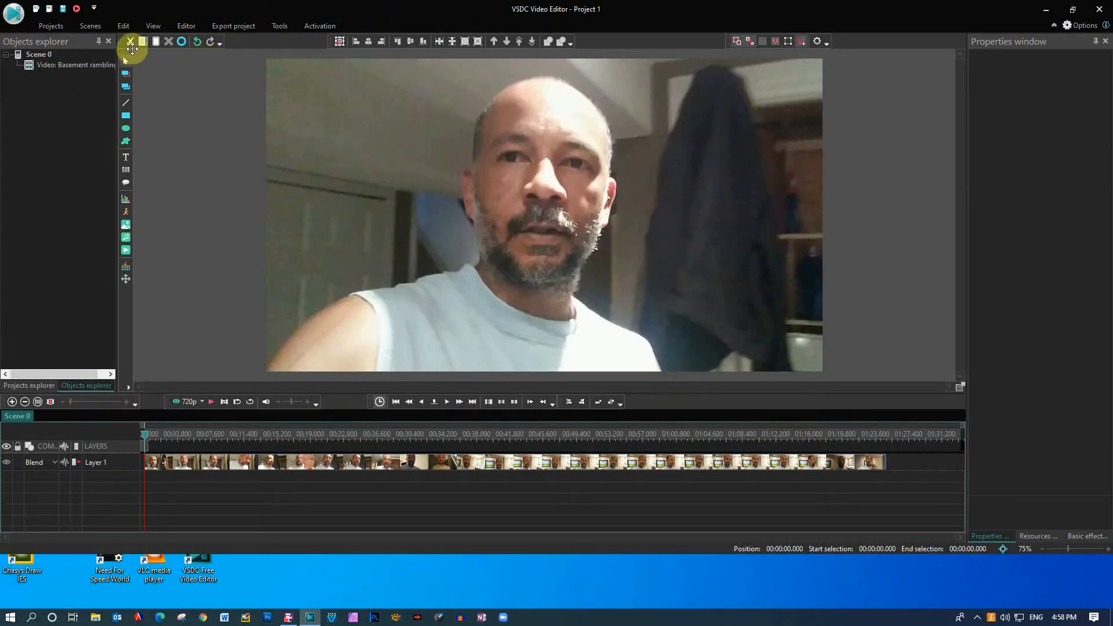
mouse_move(234, 68)
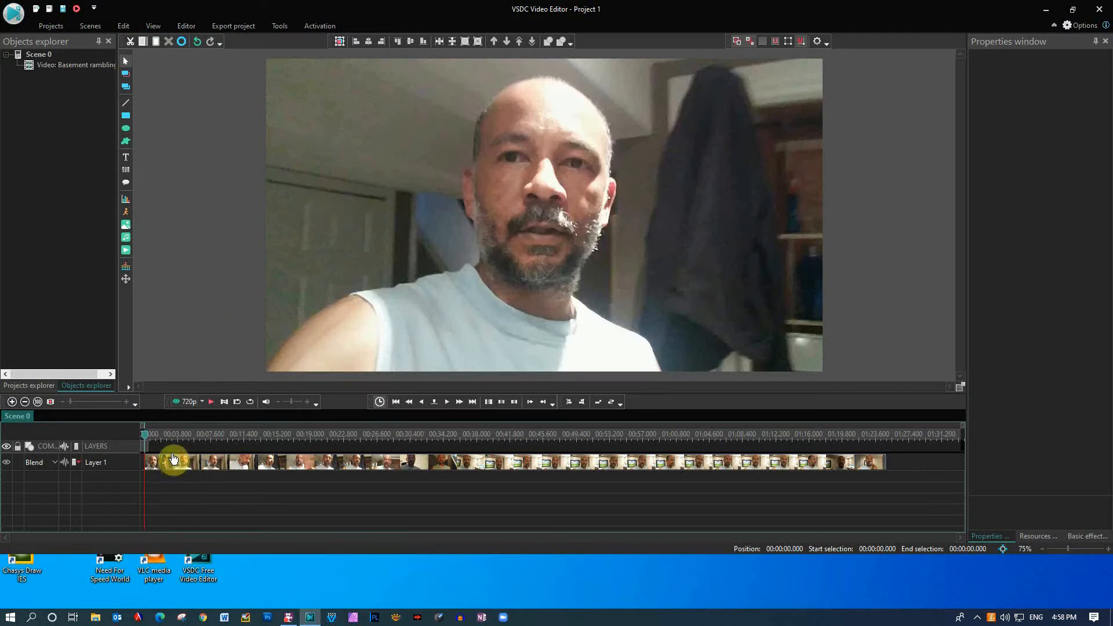
left_click(176, 463)
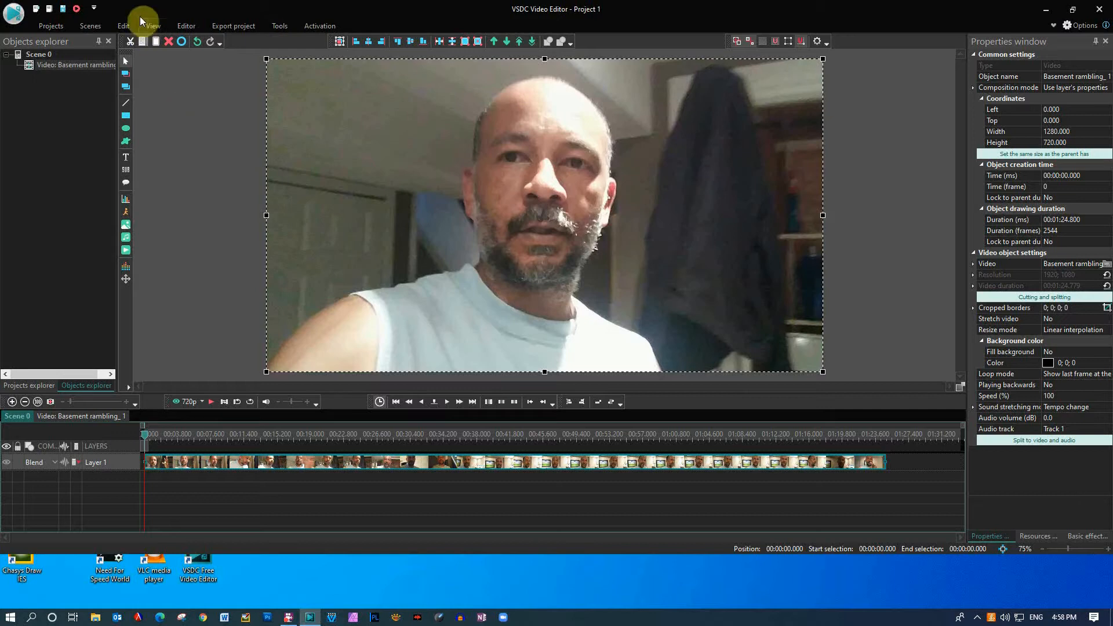
Step: Uncheck Minimize the Ribbon so the editing tools and quick styles stay expanded
left_click(186, 27)
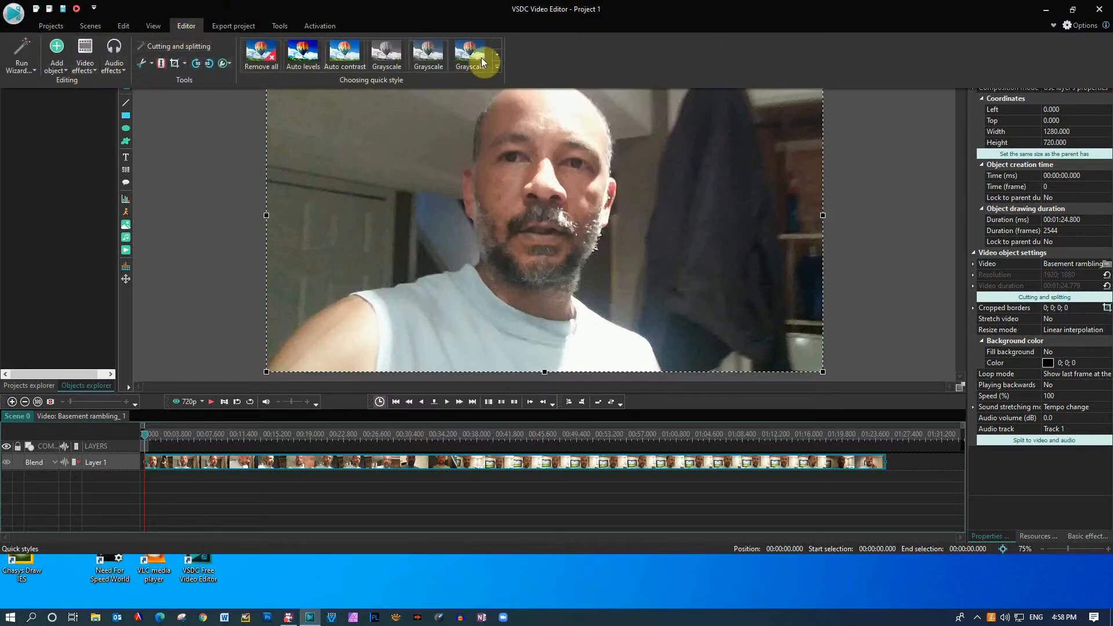
left_click(185, 26)
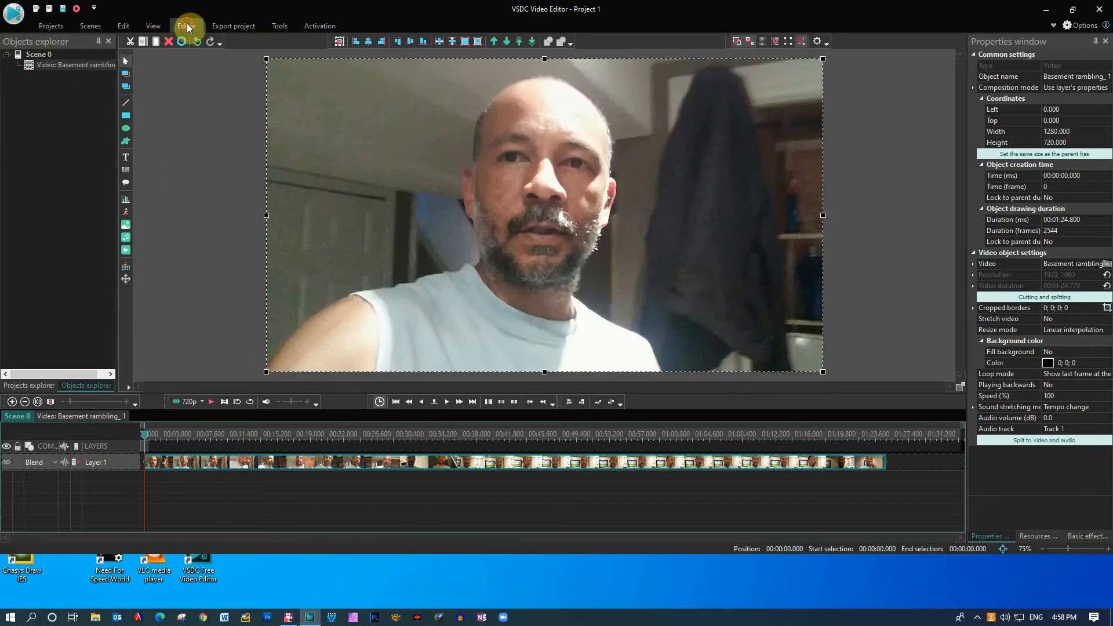
left_click(185, 25)
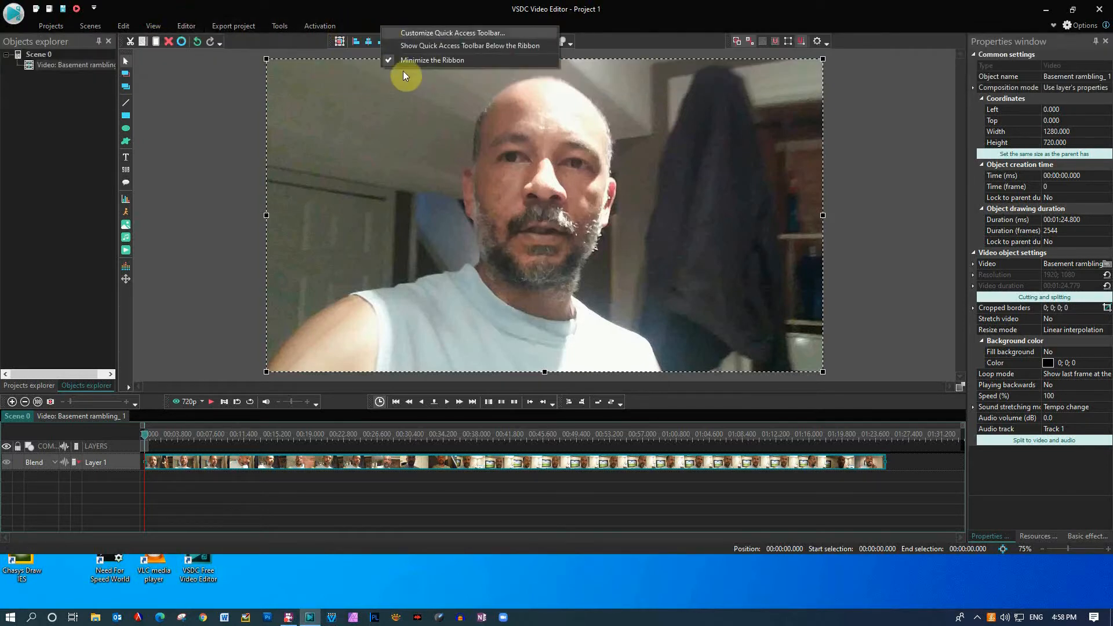
left_click(432, 59)
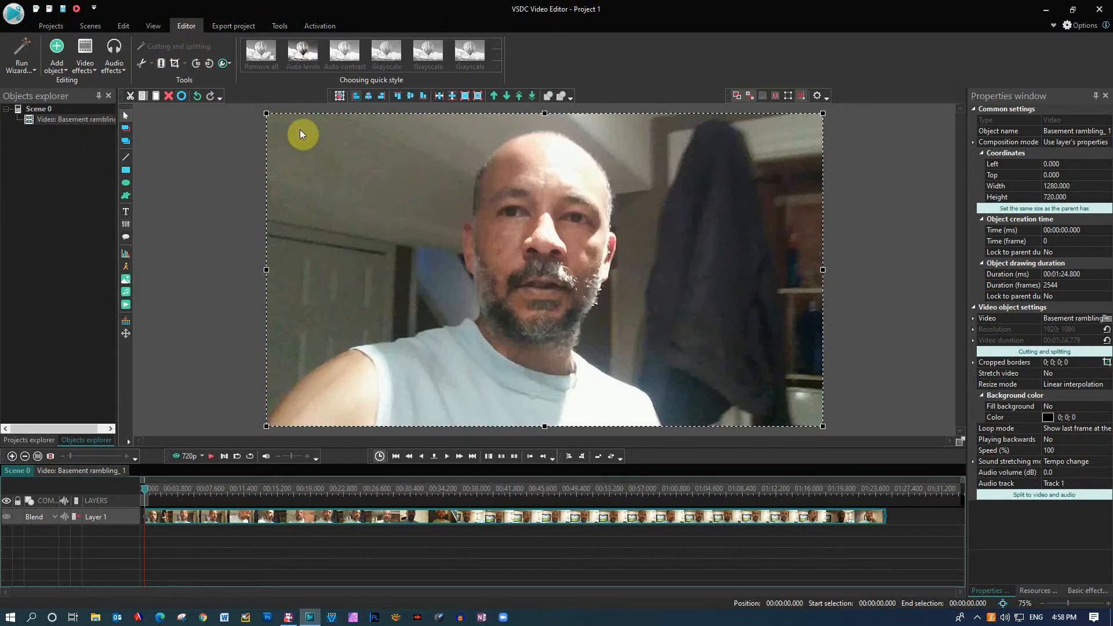
mouse_move(510, 534)
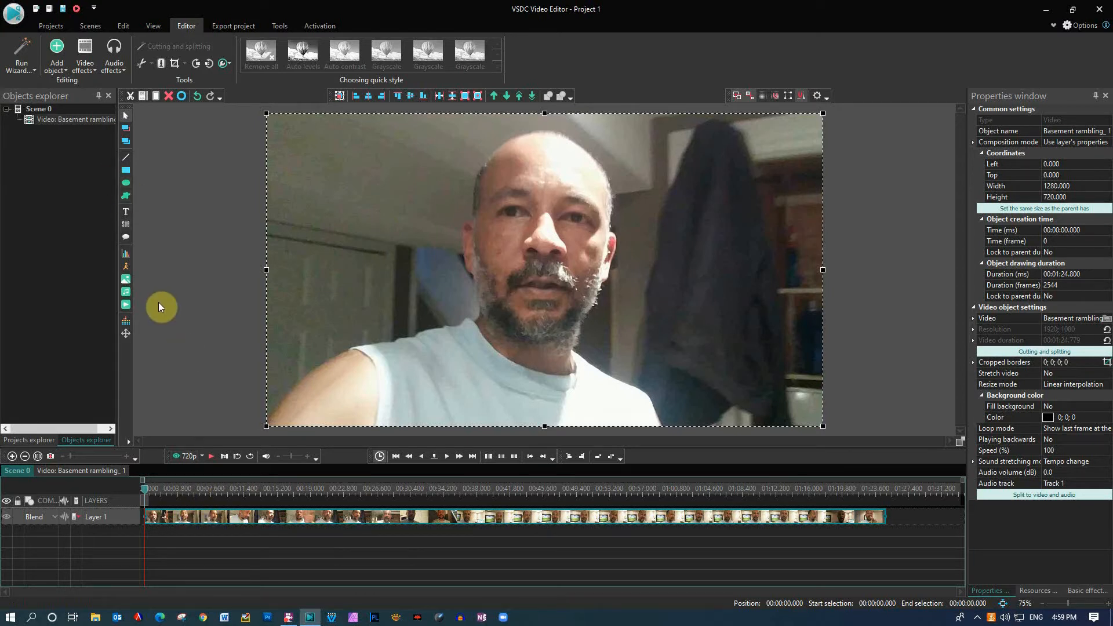
mouse_move(171, 313)
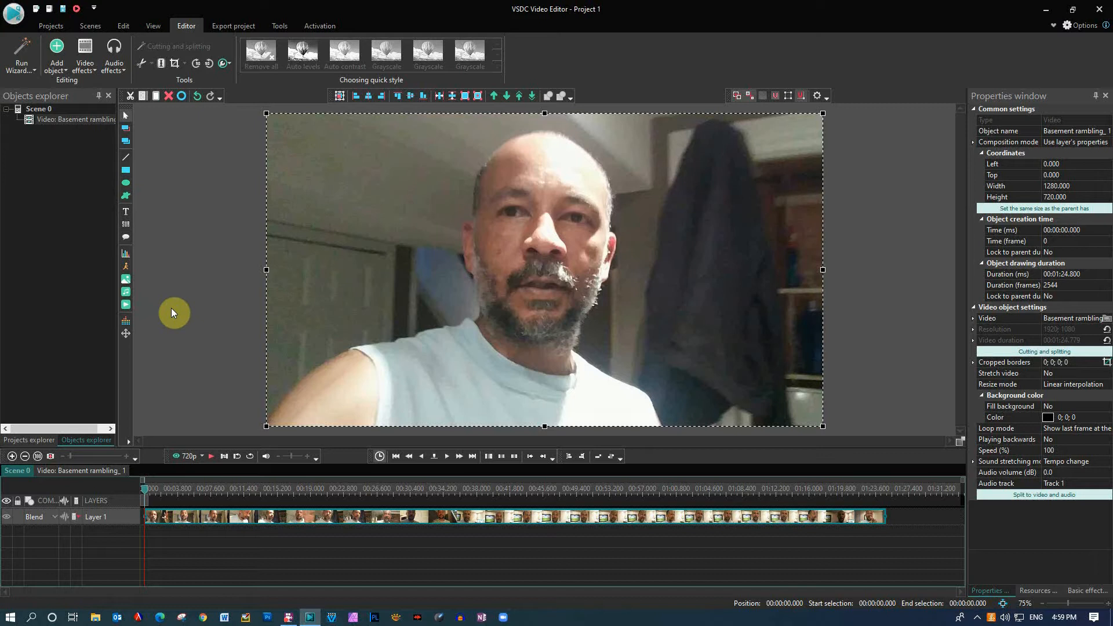
mouse_move(200, 382)
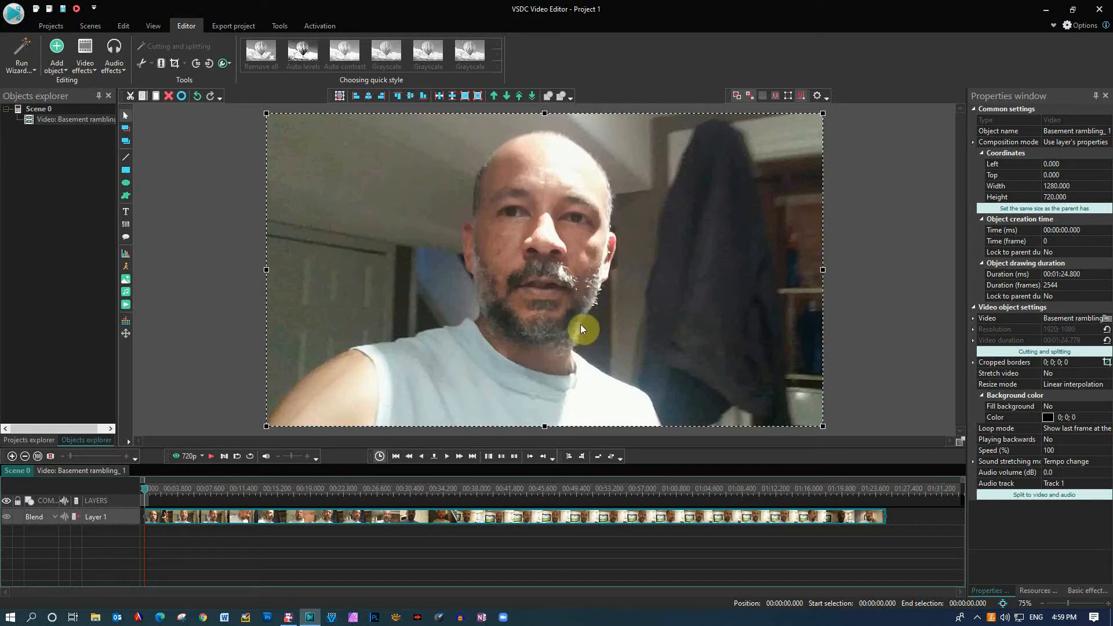
mouse_move(276, 413)
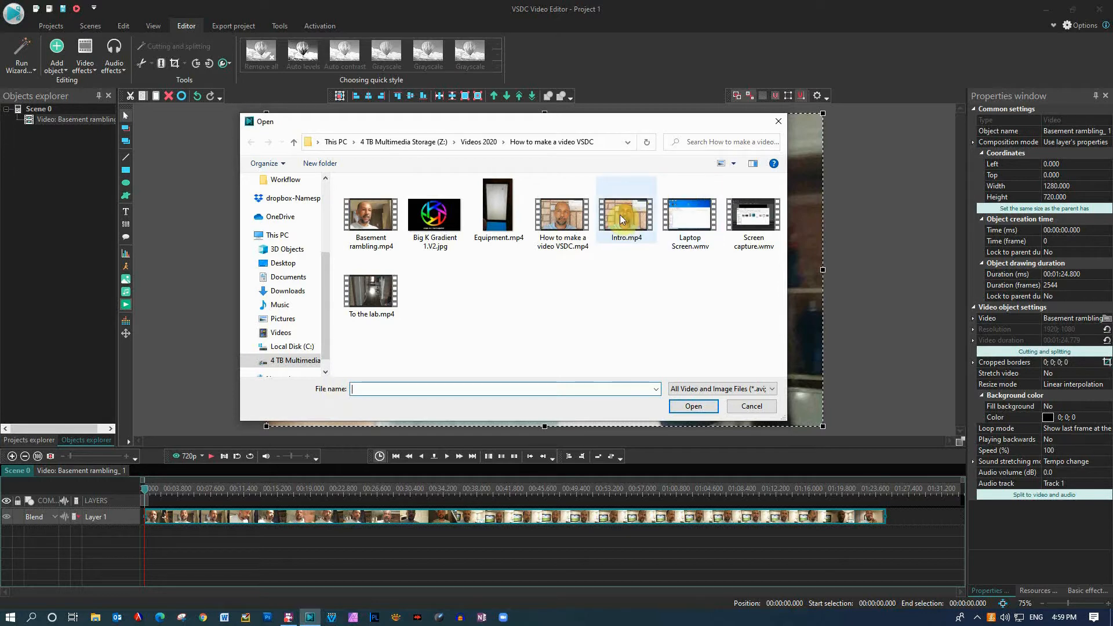
Step: Import the Intro clip and place it on Layer 2 at the start of the timeline
left_click(750, 406)
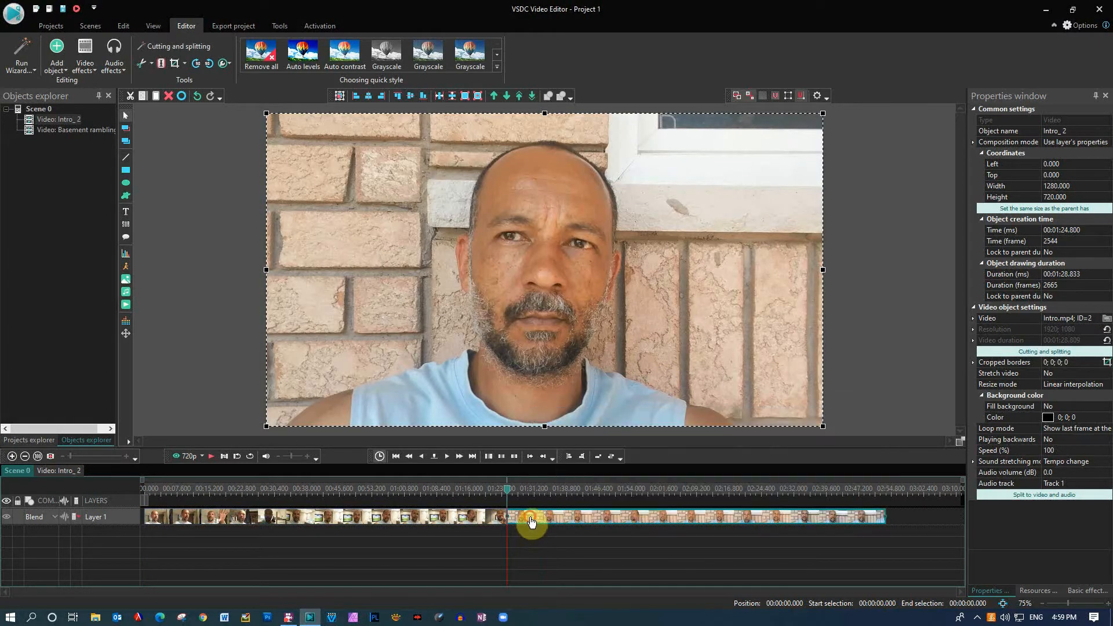
left_click_drag(532, 516, 533, 531)
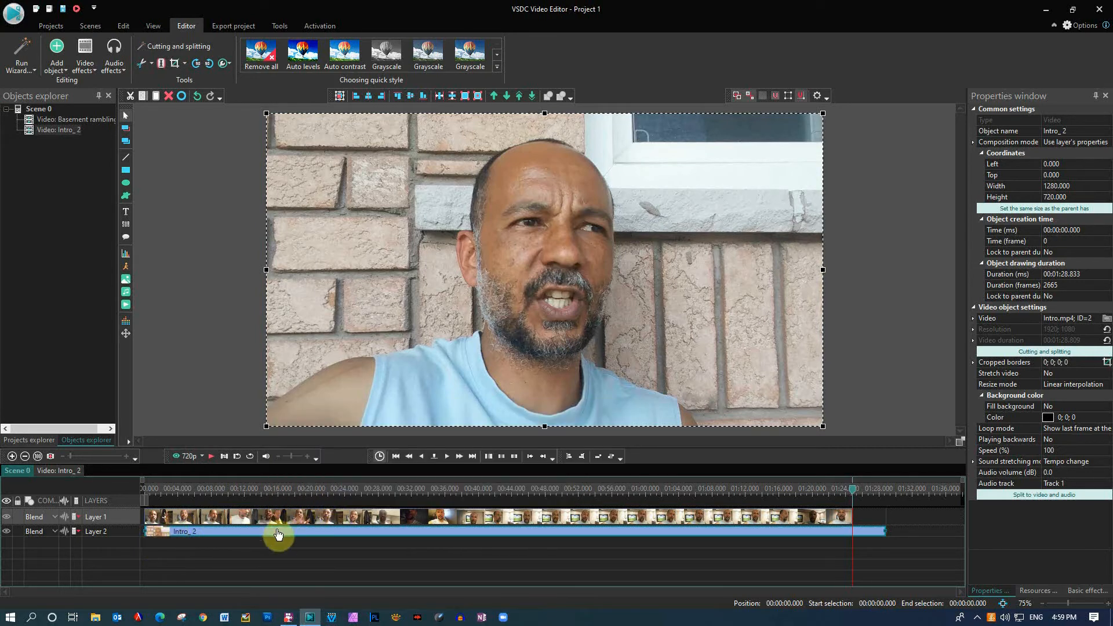
mouse_move(125, 308)
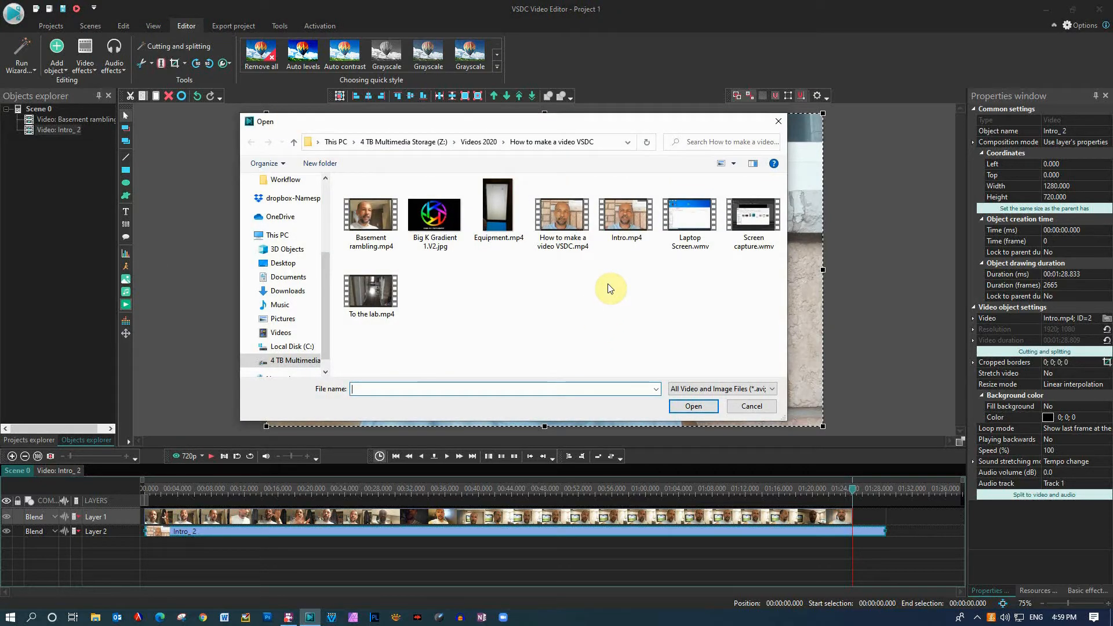
Step: Import Screen capture.wmv onto a new third layer
left_click(754, 213)
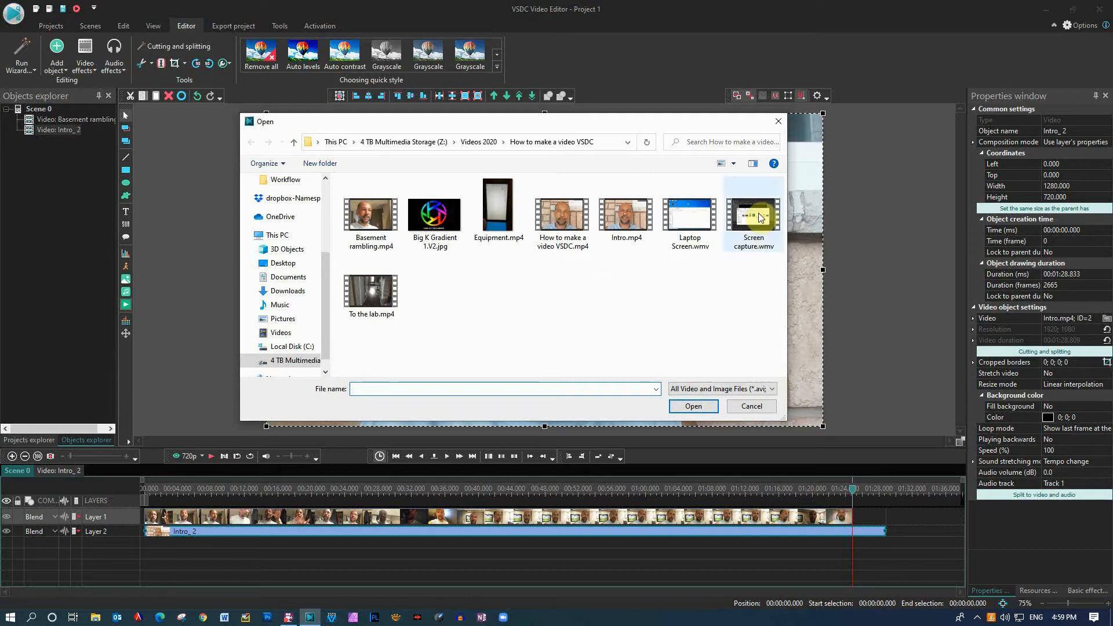
left_click(692, 406)
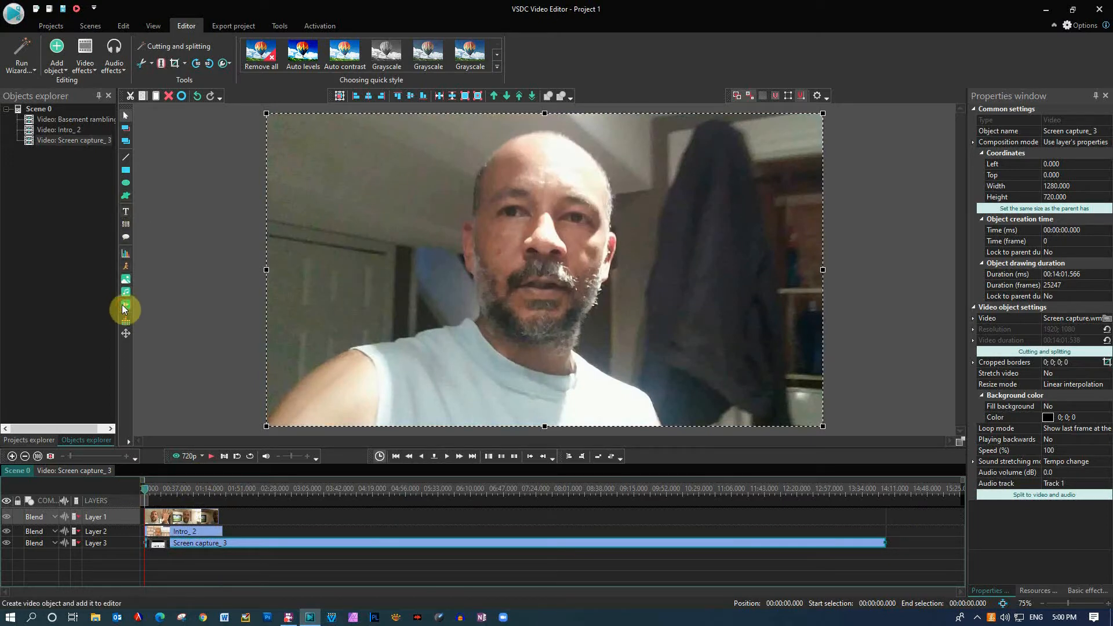
Step: Import To the lab.mp4 and accept its position on a new fourth layer
left_click(125, 309)
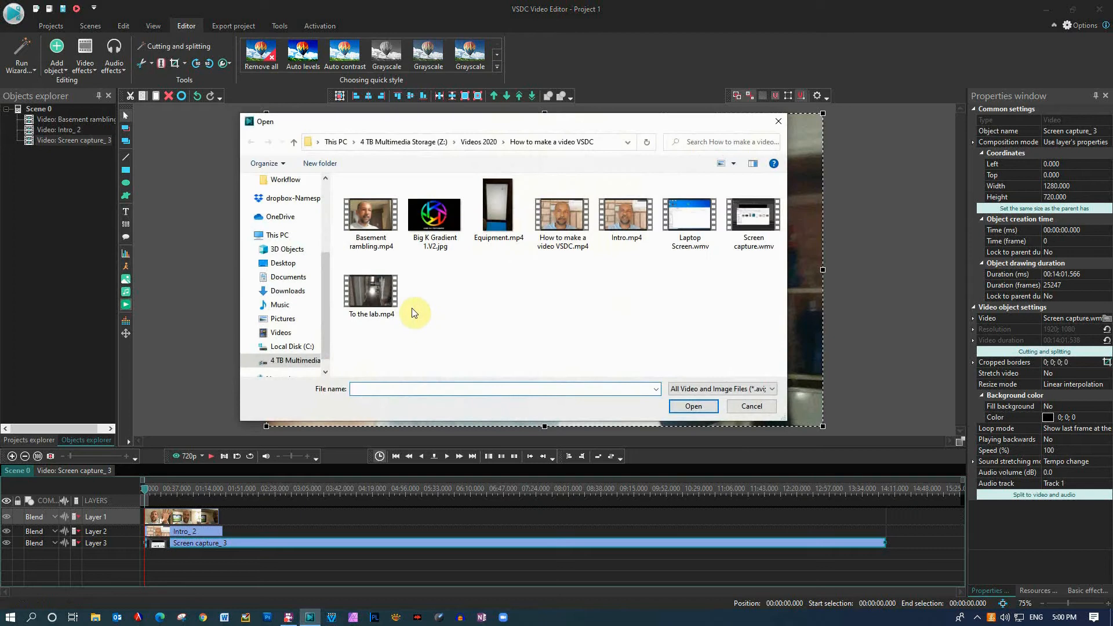
left_click(750, 406)
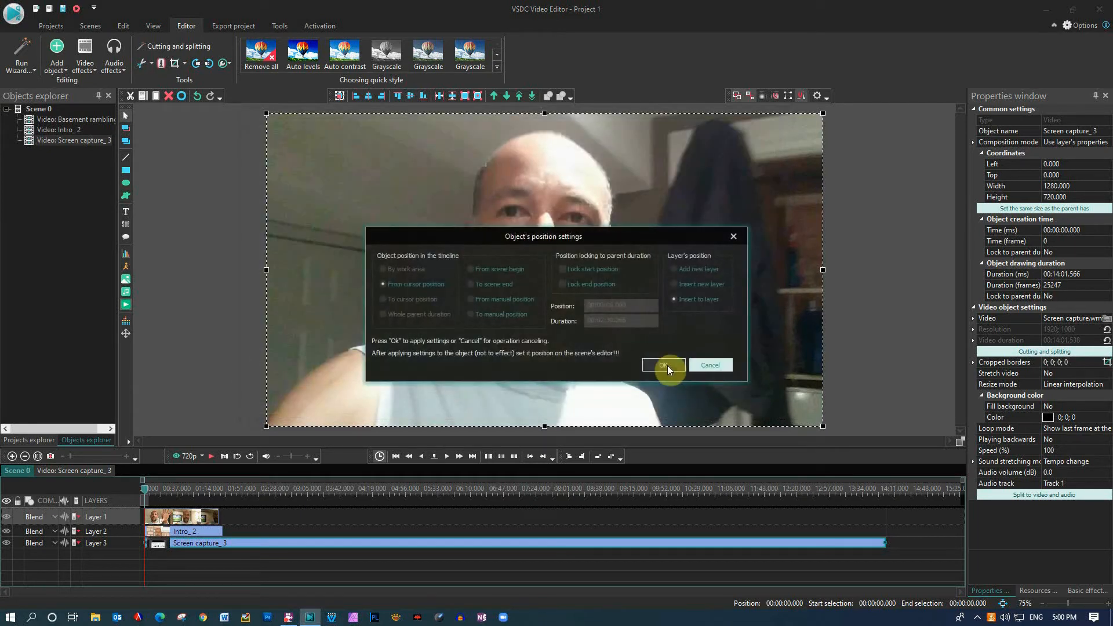
left_click(662, 366)
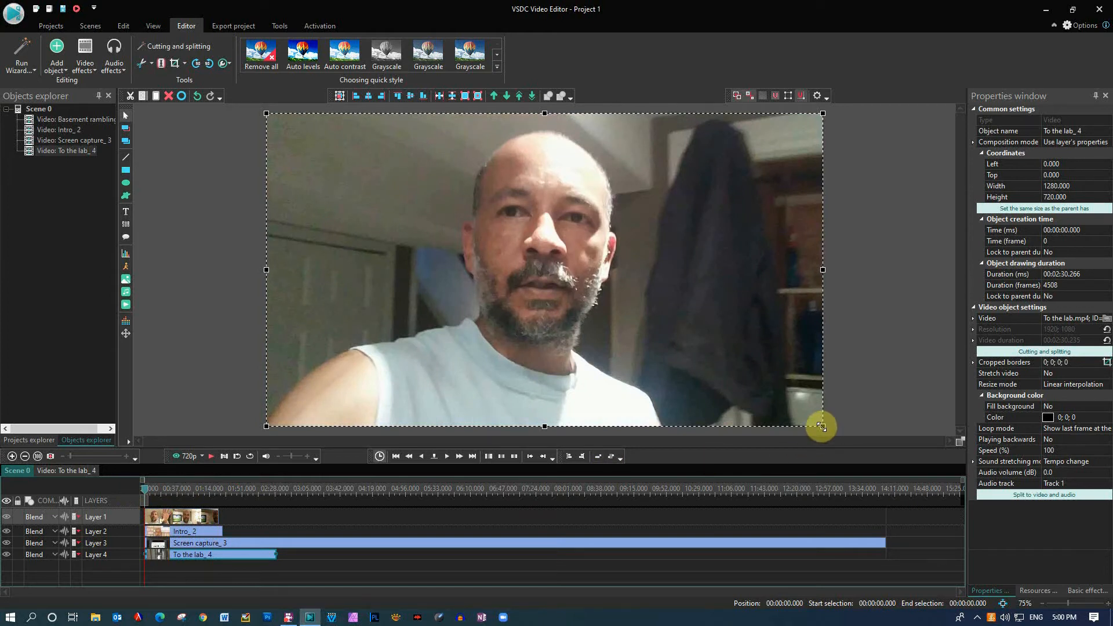
Step: Shrink To the lab and Basement rambling to quarter size and place them into grid quadrants
left_click_drag(822, 426, 520, 311)
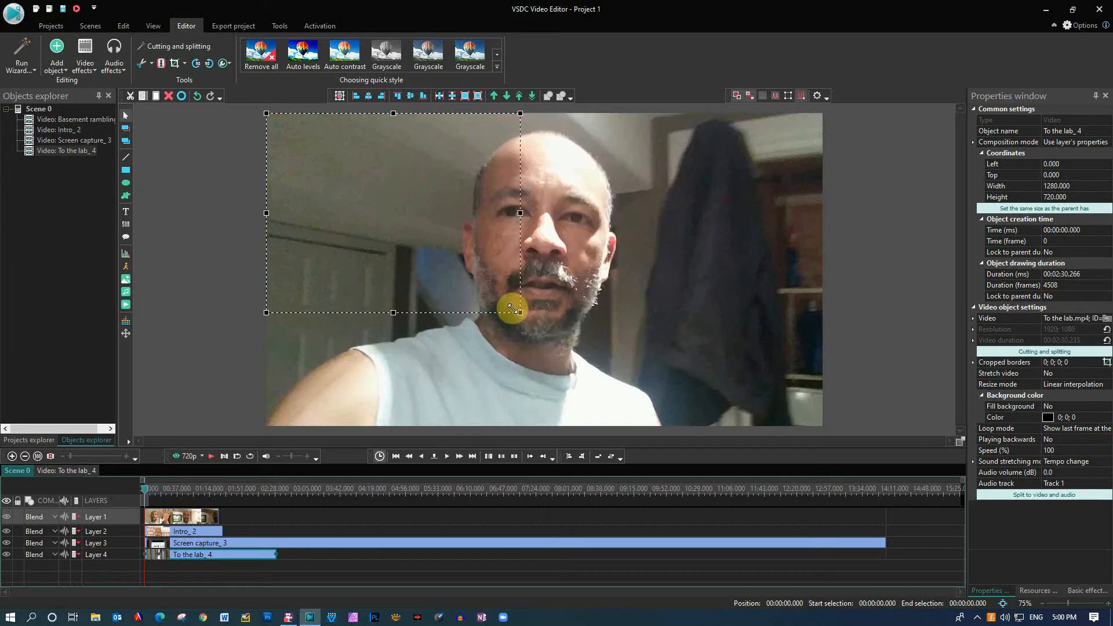
left_click_drag(518, 308, 803, 424)
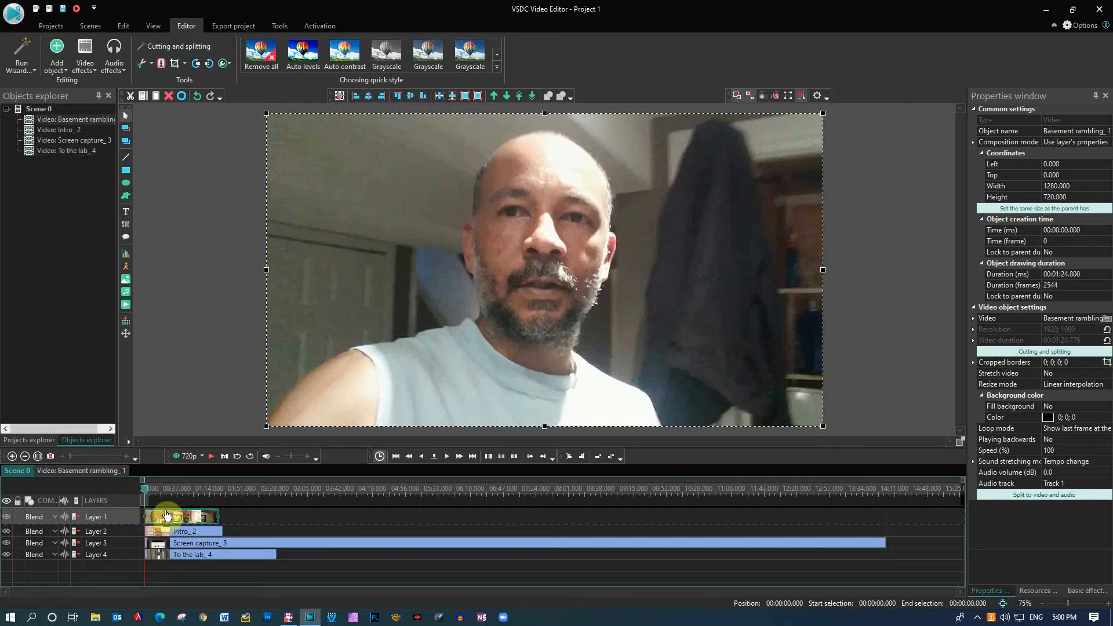
mouse_move(224, 559)
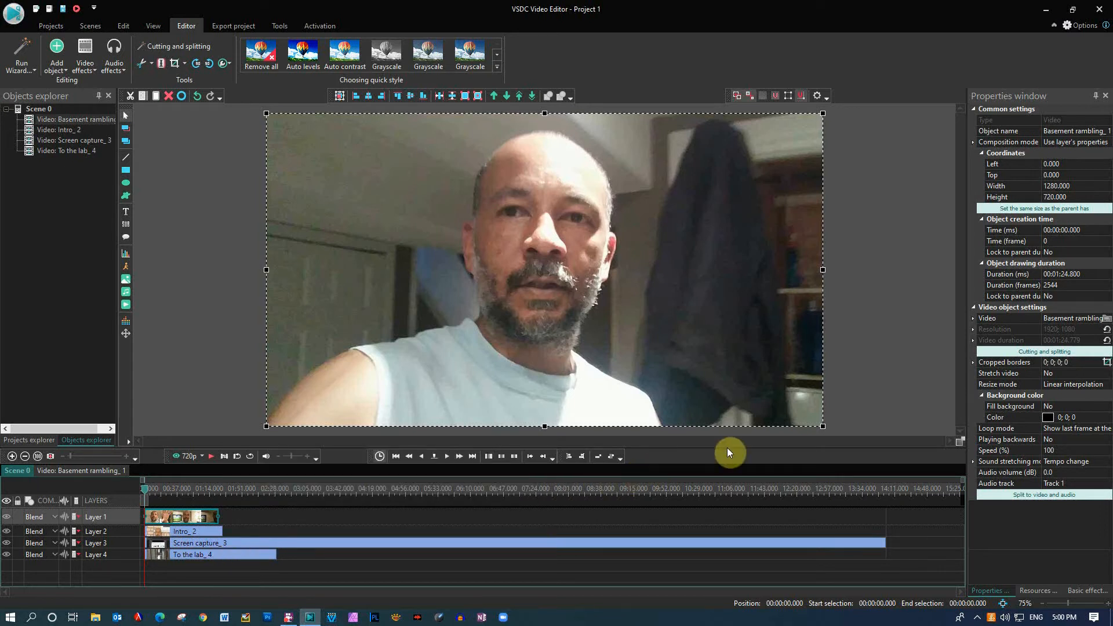
mouse_move(822, 426)
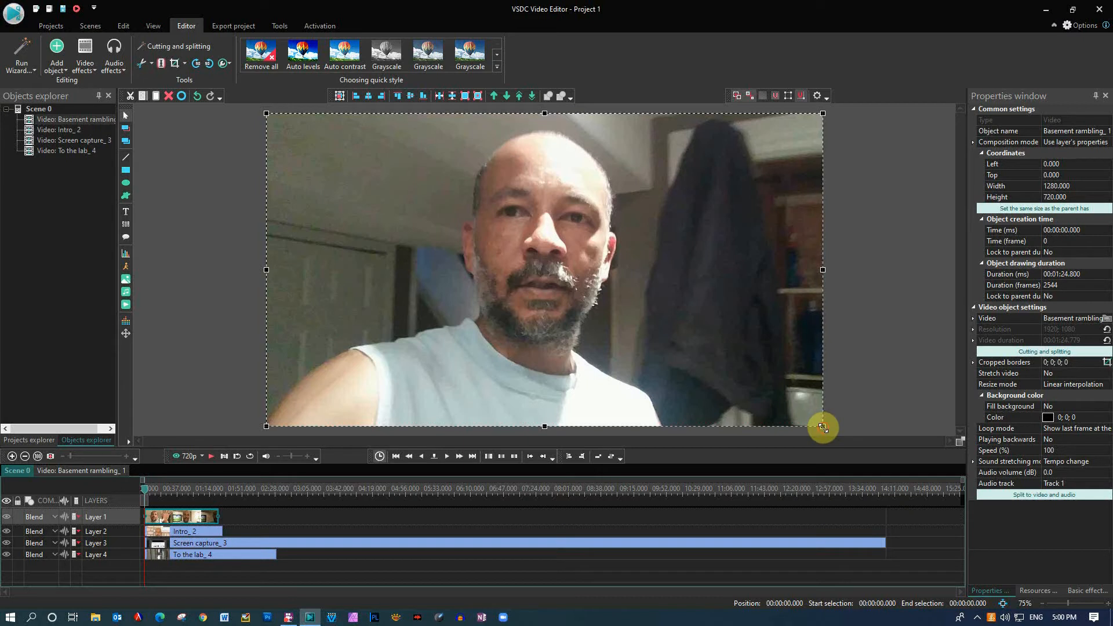
left_click_drag(822, 425, 752, 385)
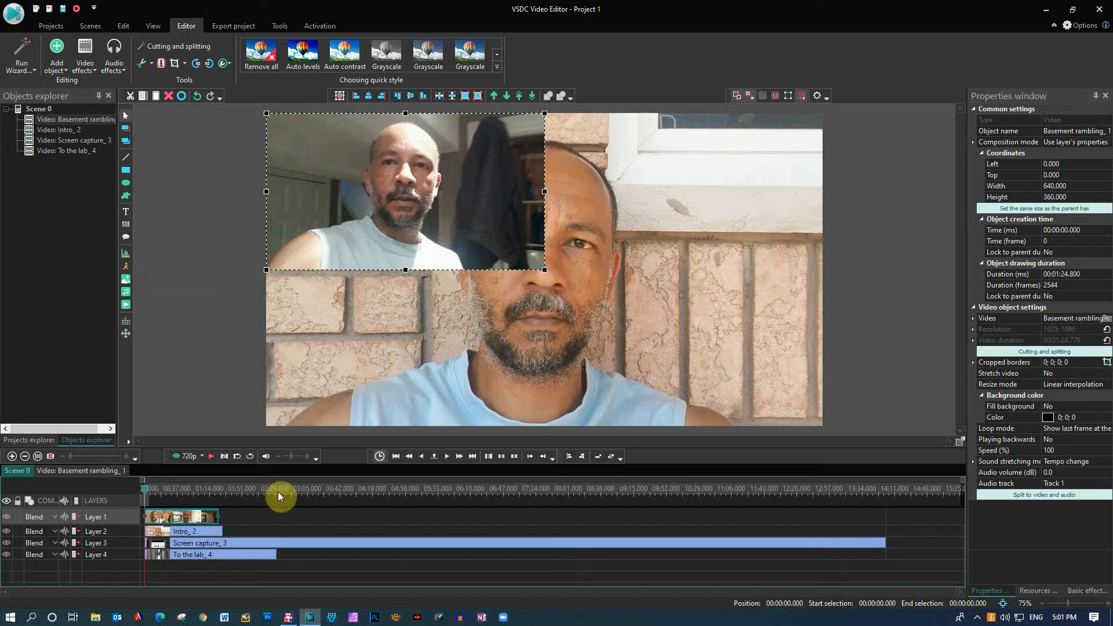
left_click(184, 531)
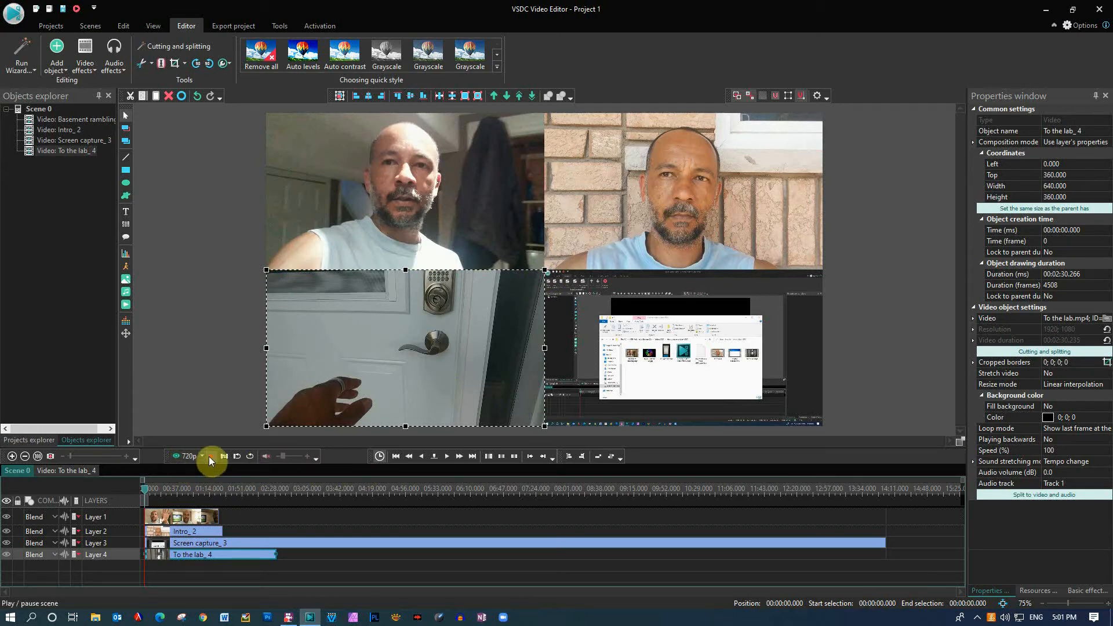
Step: Try 144p preview quality, settle on 360p, and play the 2×2 grid
left_click(189, 456)
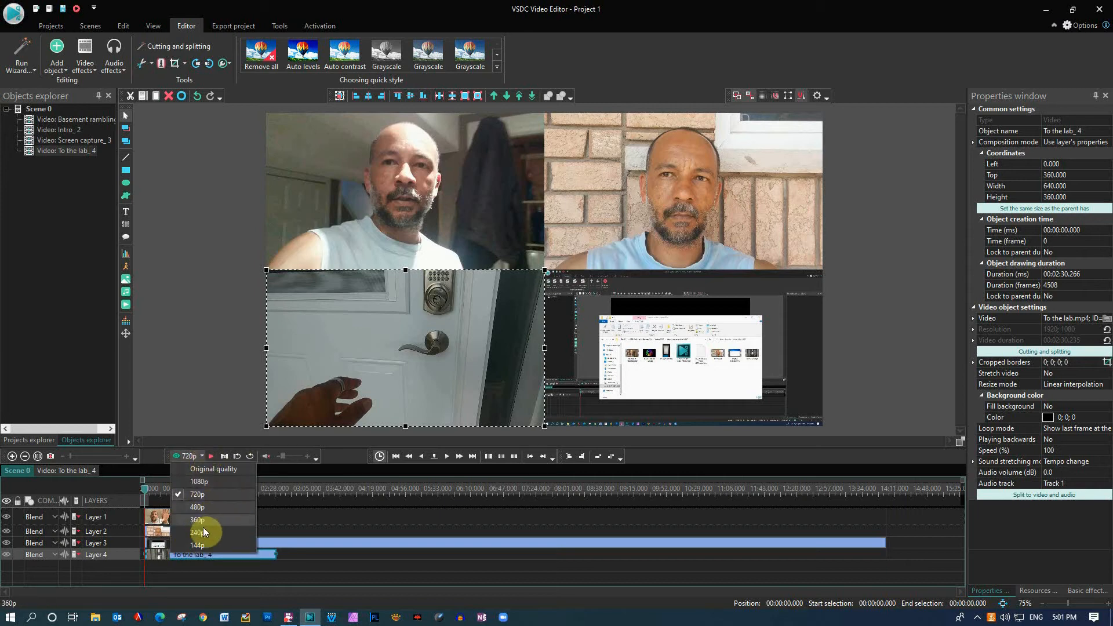
left_click(198, 545)
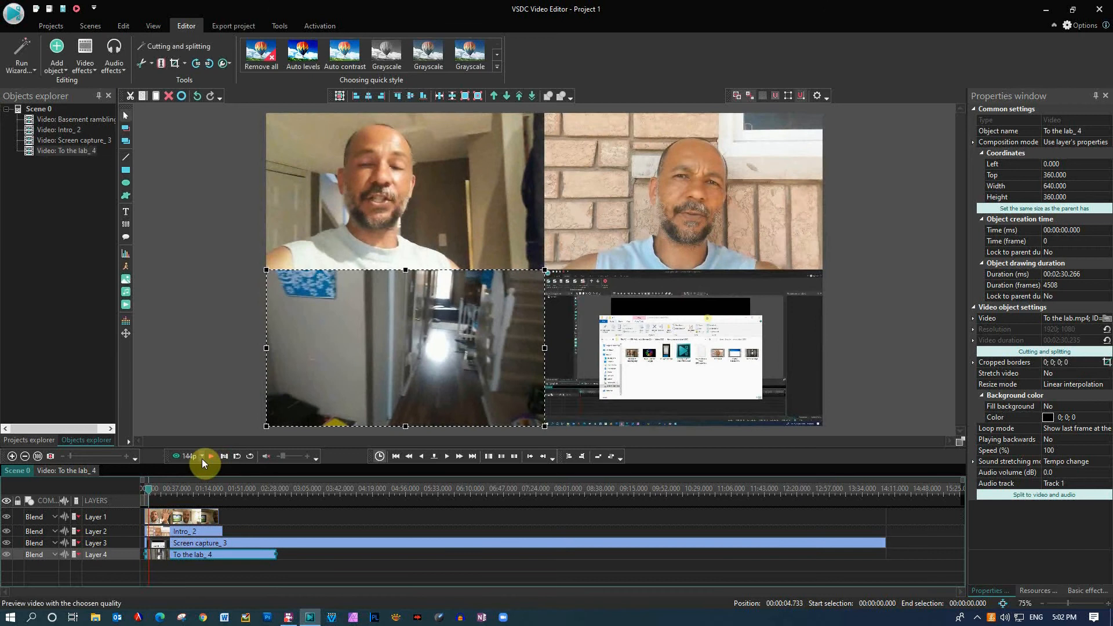
left_click(190, 456)
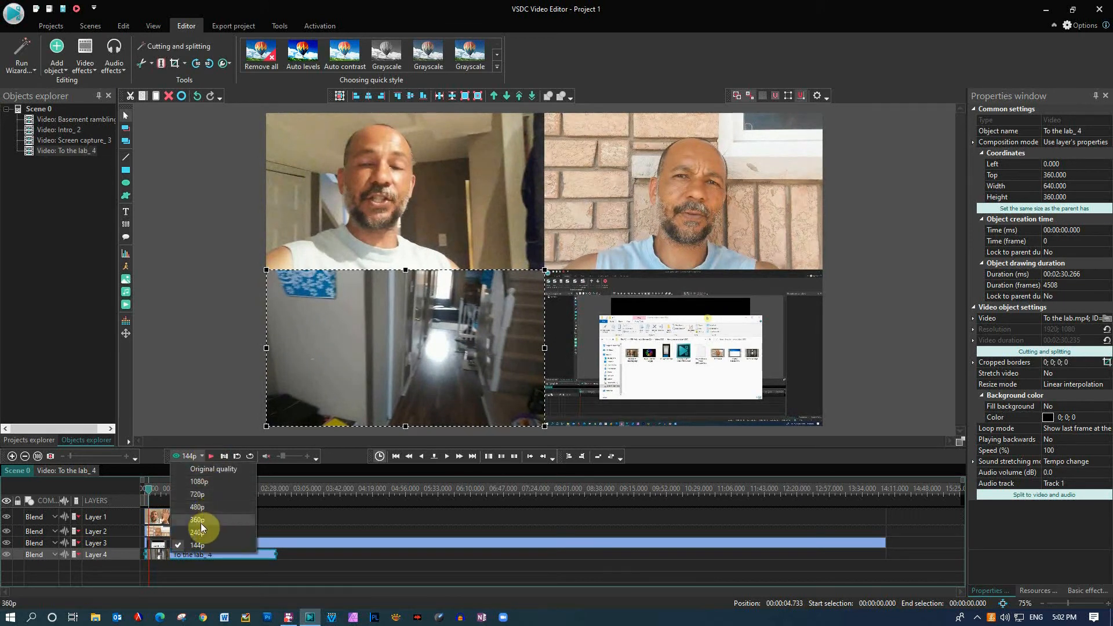
left_click(197, 520)
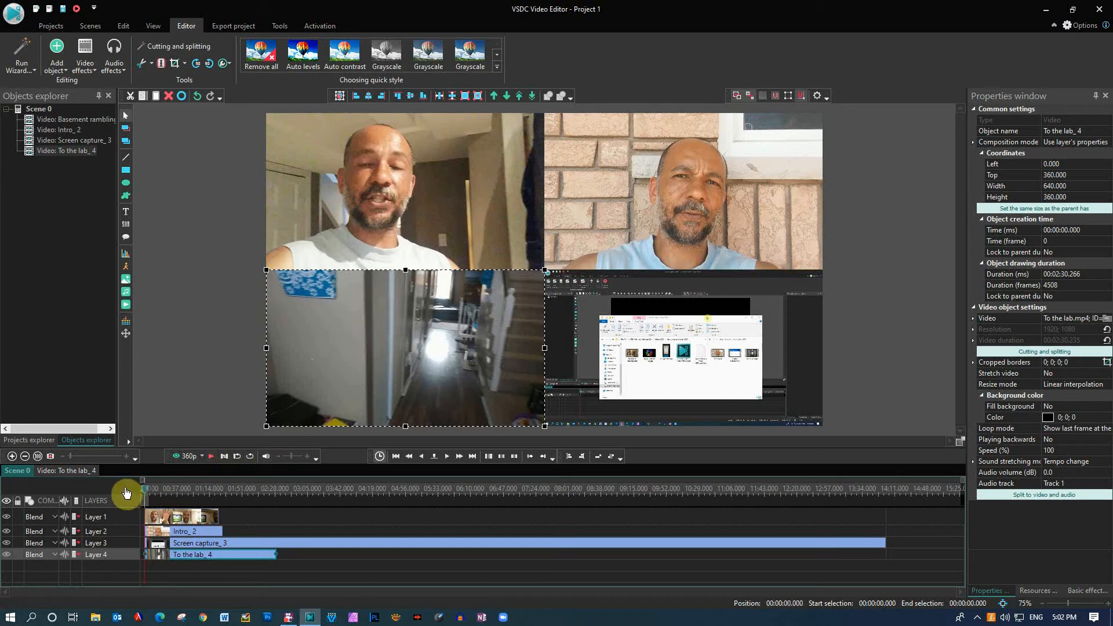
left_click(211, 455)
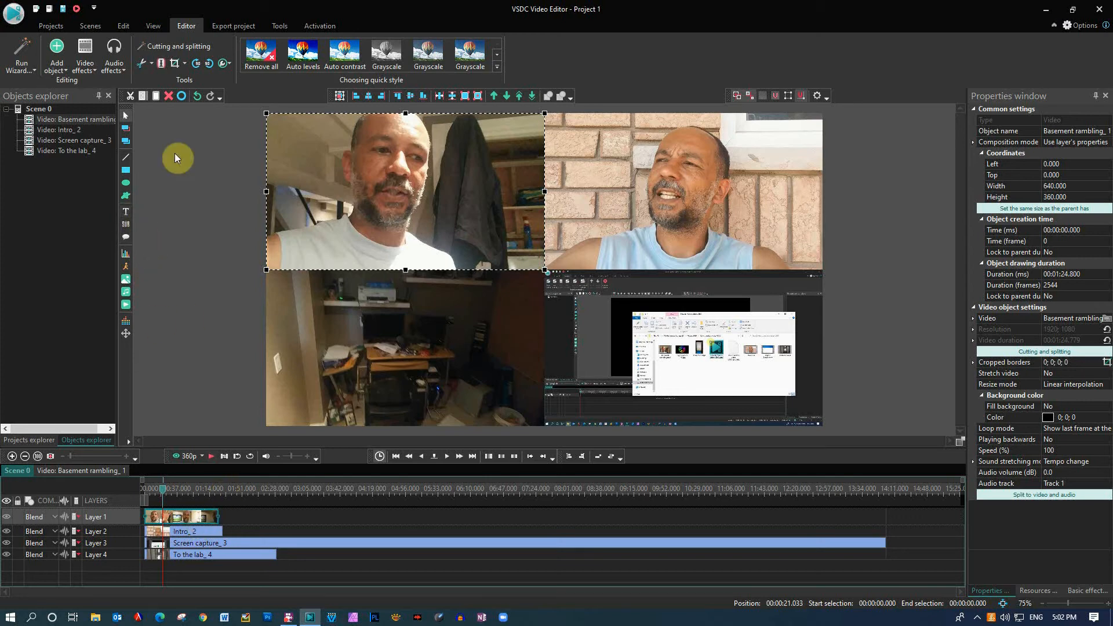
Step: Trim Basement rambling from the playhead at about 21 s to its end
left_click(142, 62)
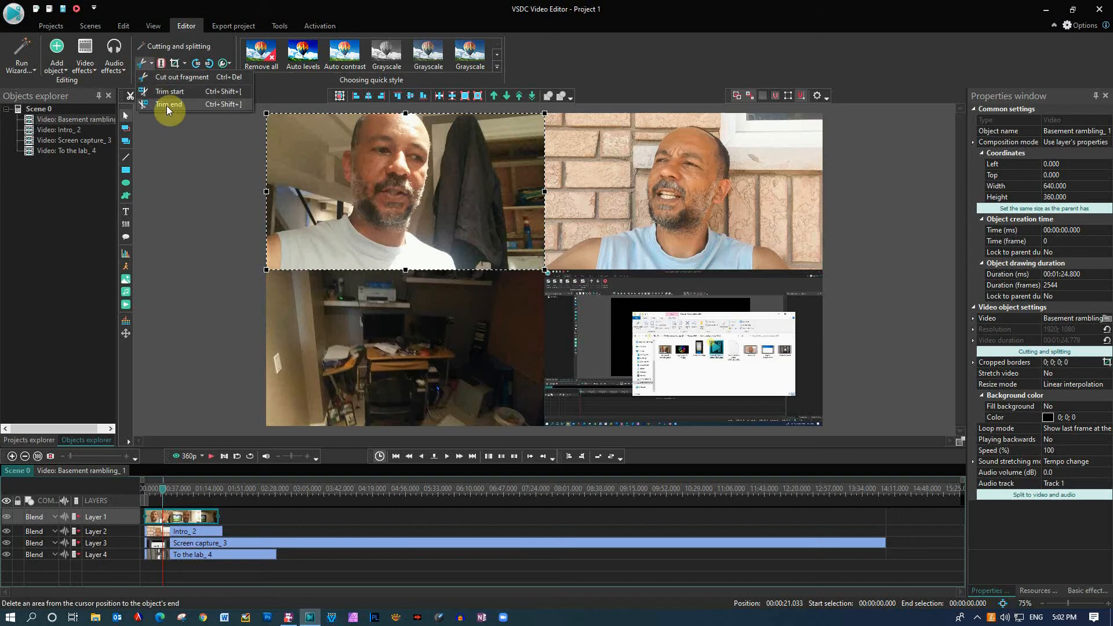
left_click(171, 104)
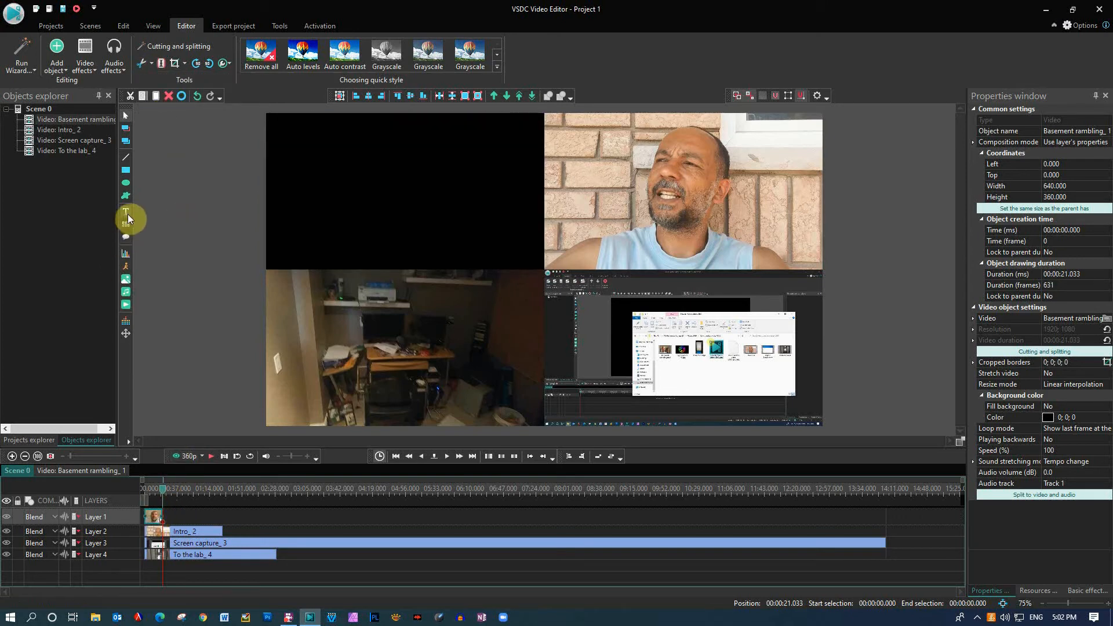
Step: Add a Fade out transition to the end of the trimmed clip
left_click(84, 57)
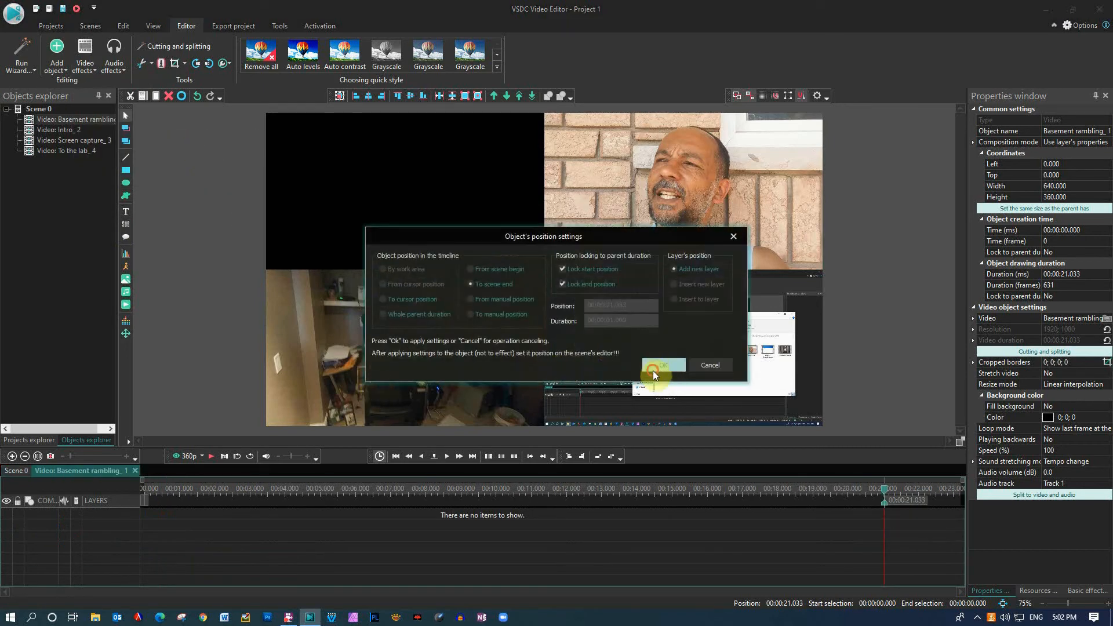
left_click(663, 366)
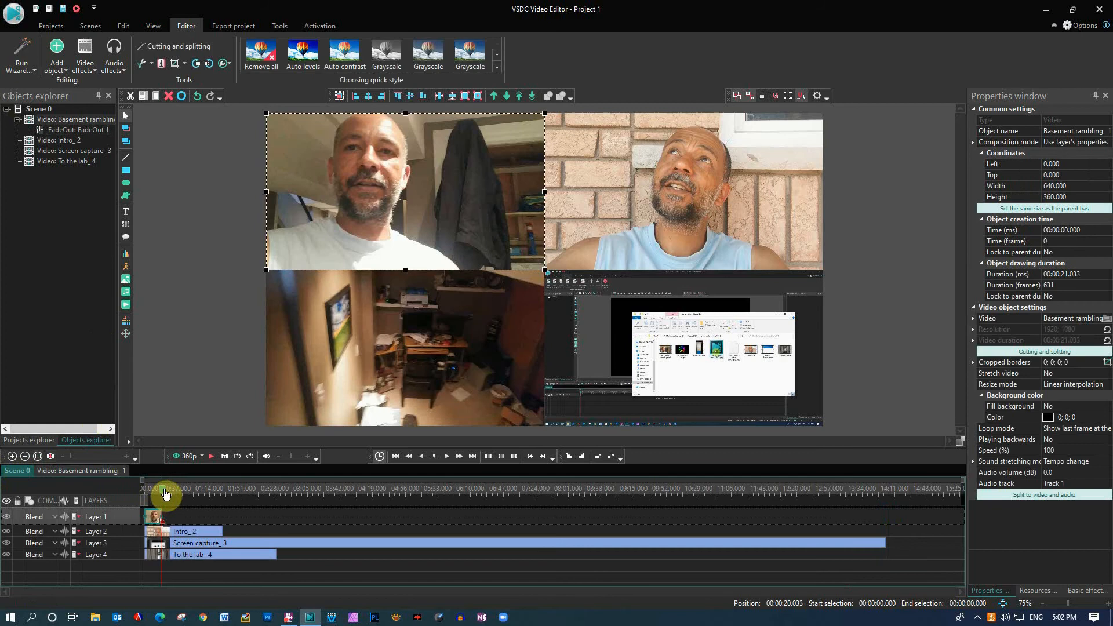
left_click_drag(167, 494, 162, 494)
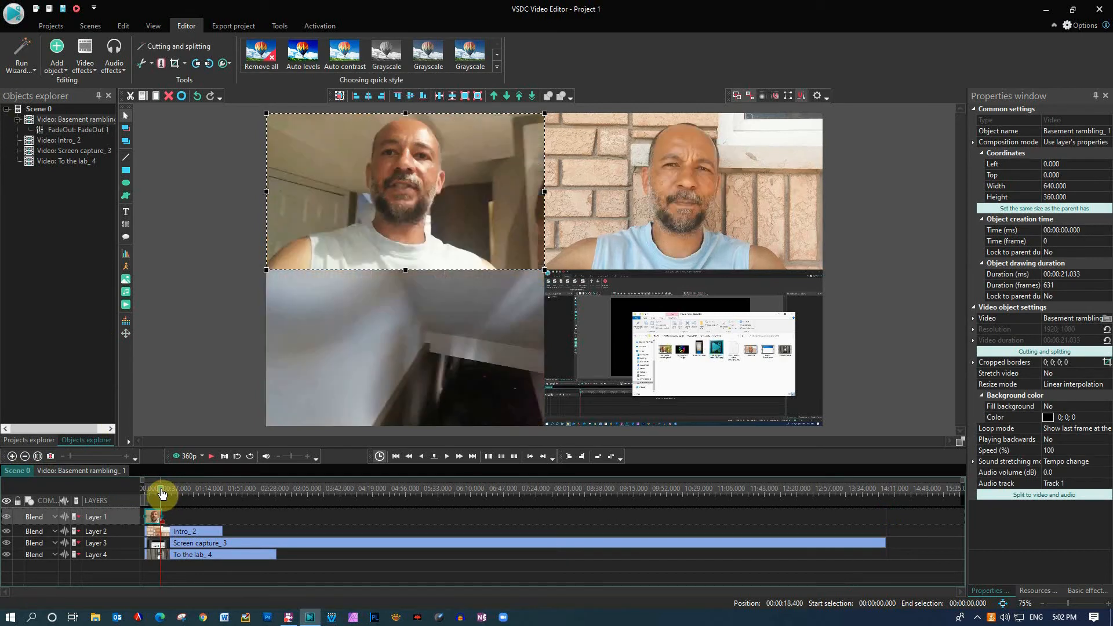
left_click(211, 457)
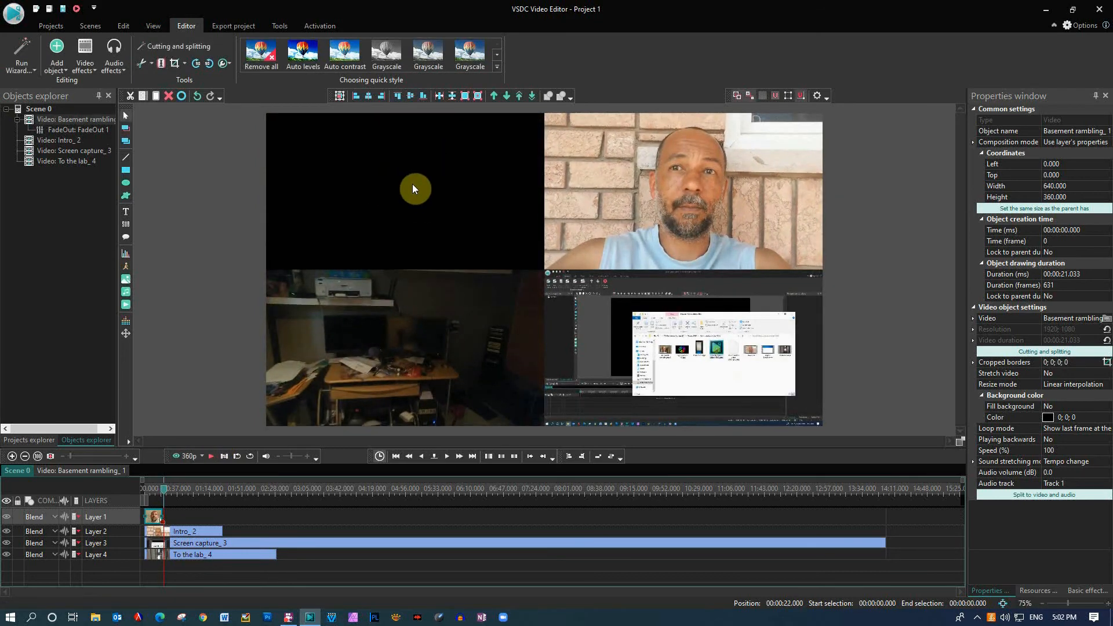
left_click(184, 531)
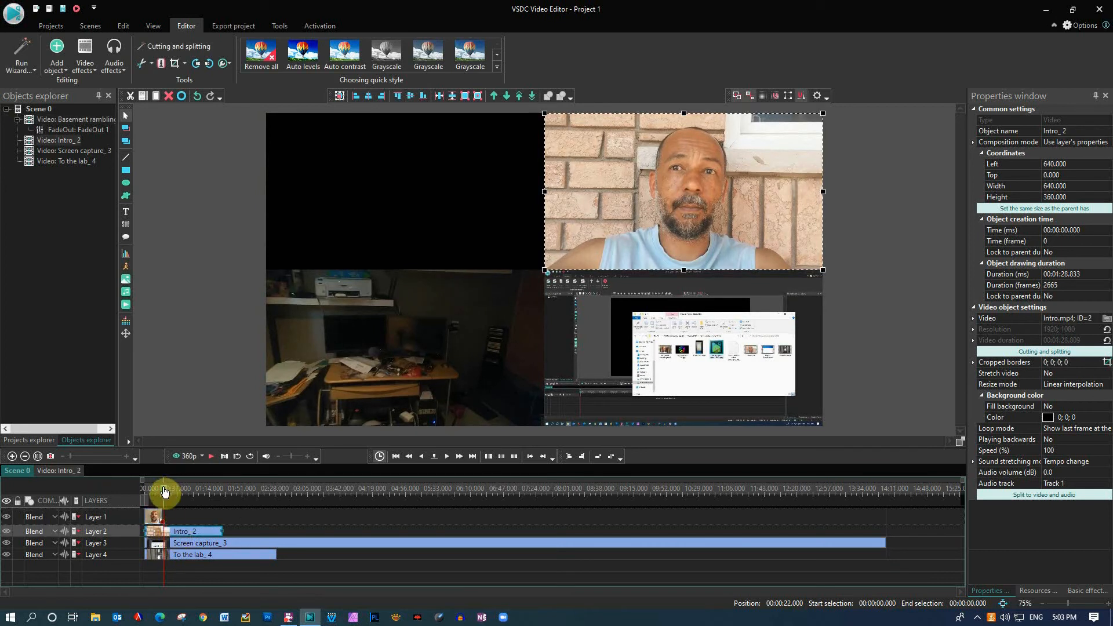
left_click_drag(165, 490, 160, 489)
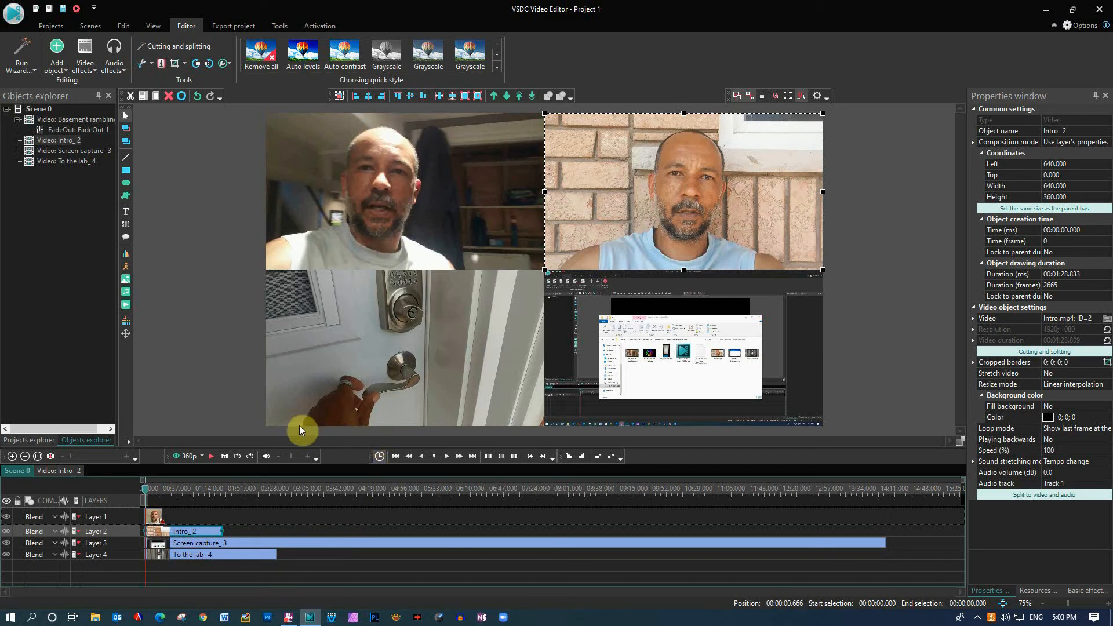
mouse_move(369, 277)
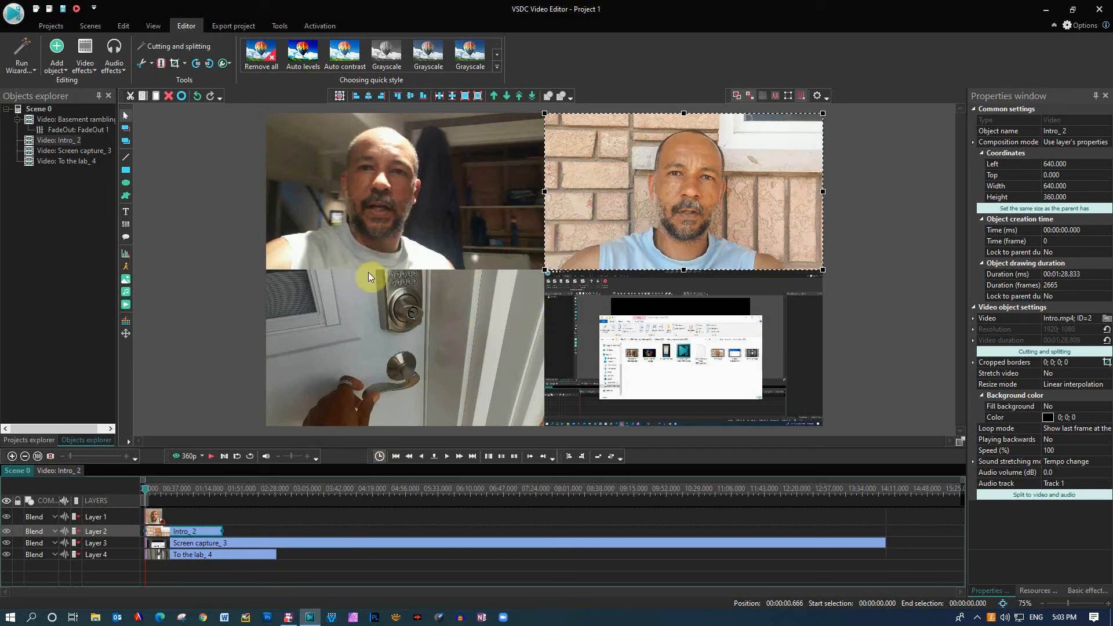
mouse_move(248, 570)
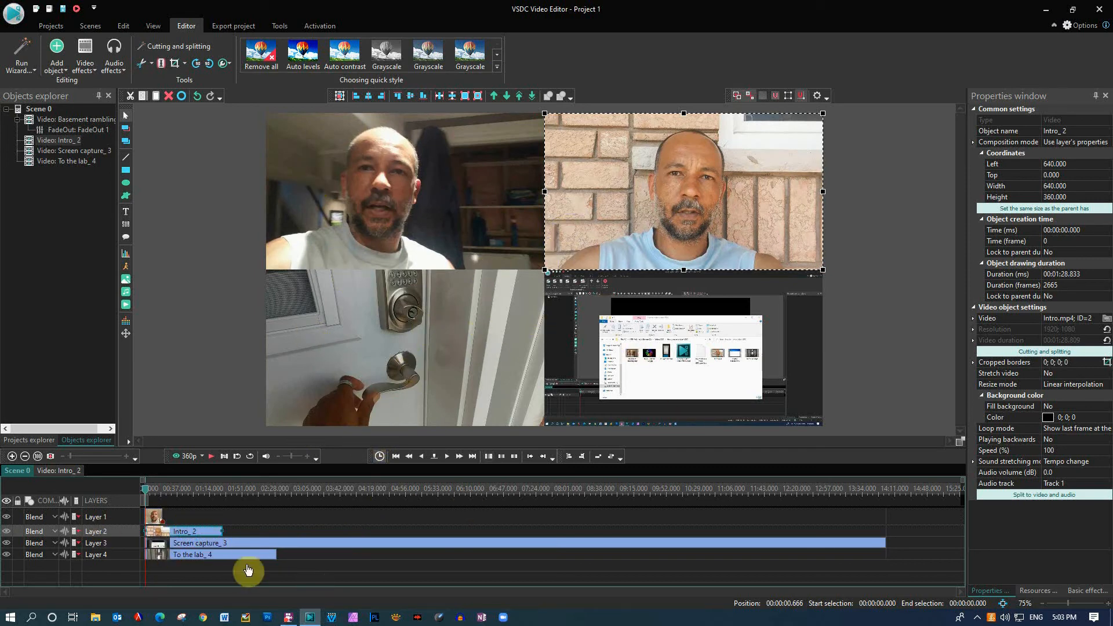
mouse_move(427, 557)
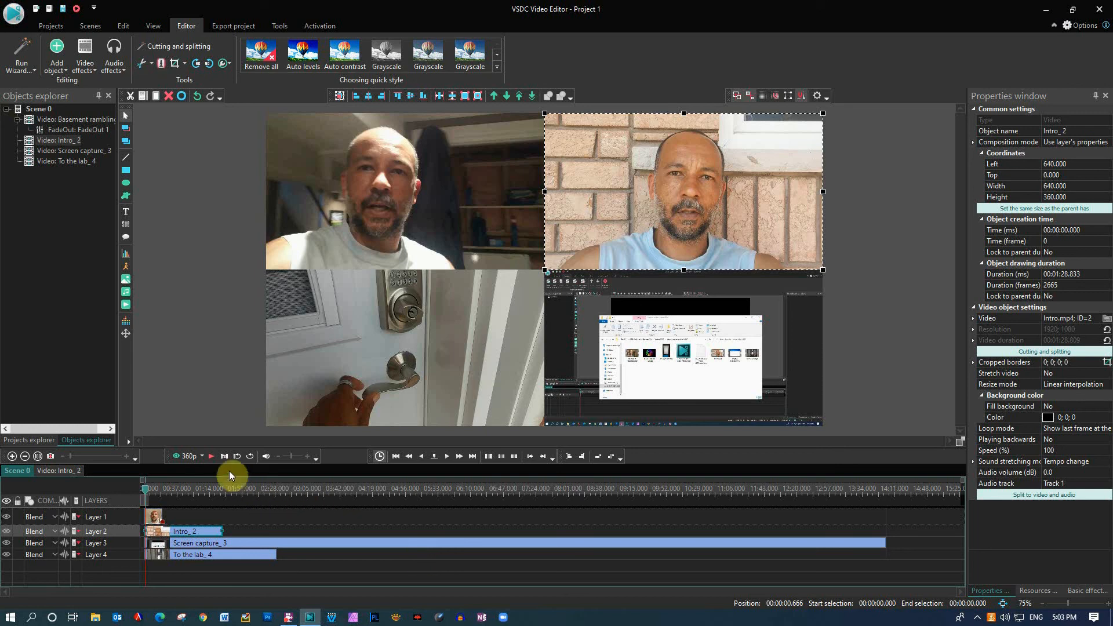
mouse_move(211, 460)
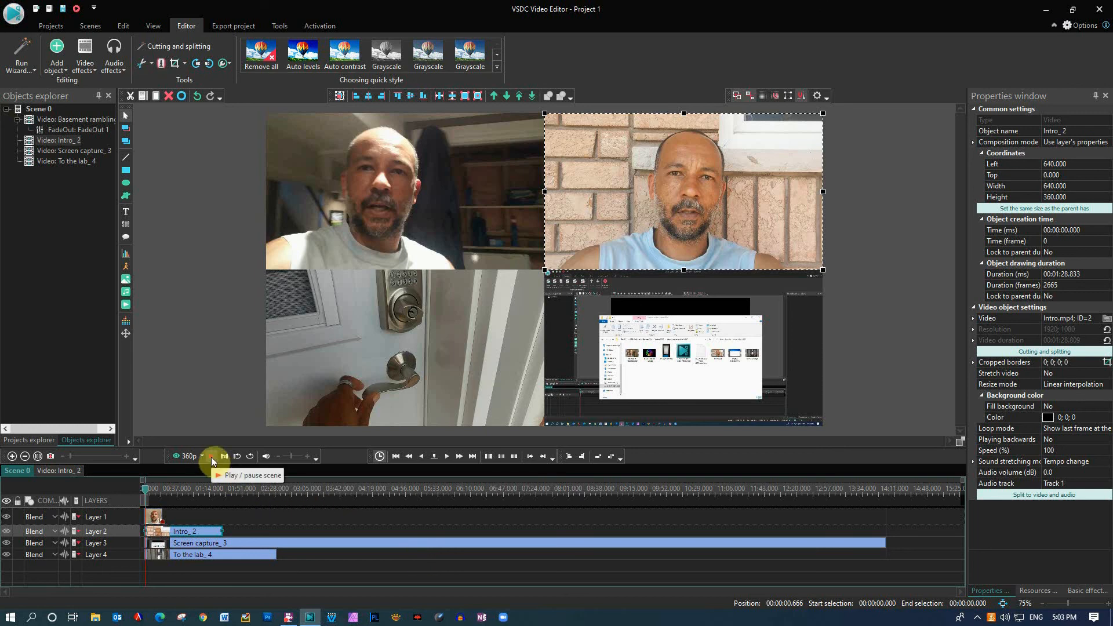